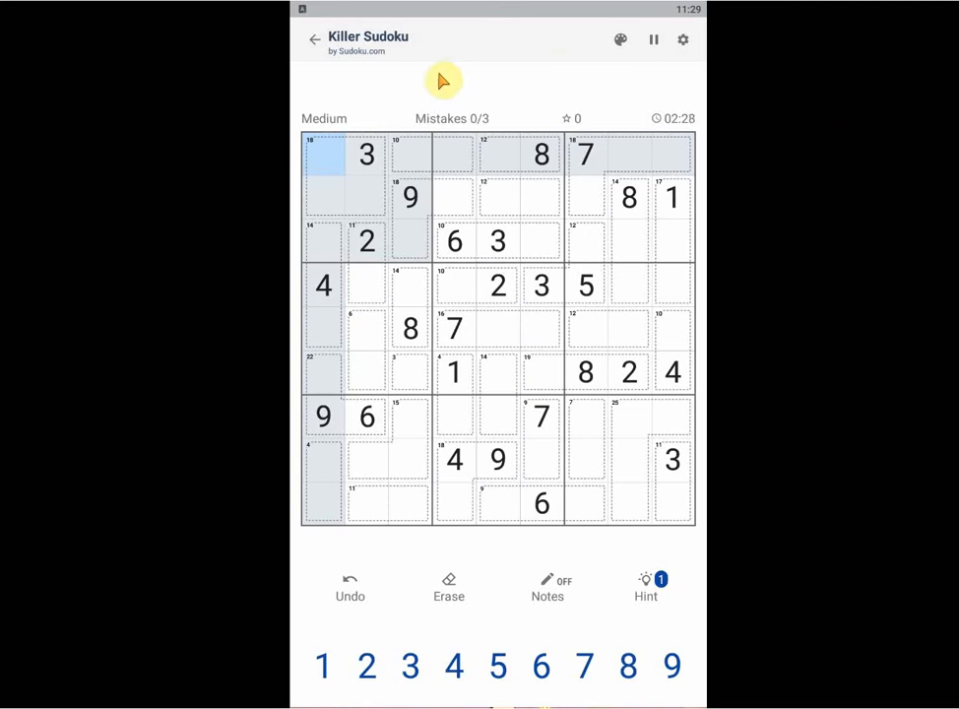
mouse_move(747, 161)
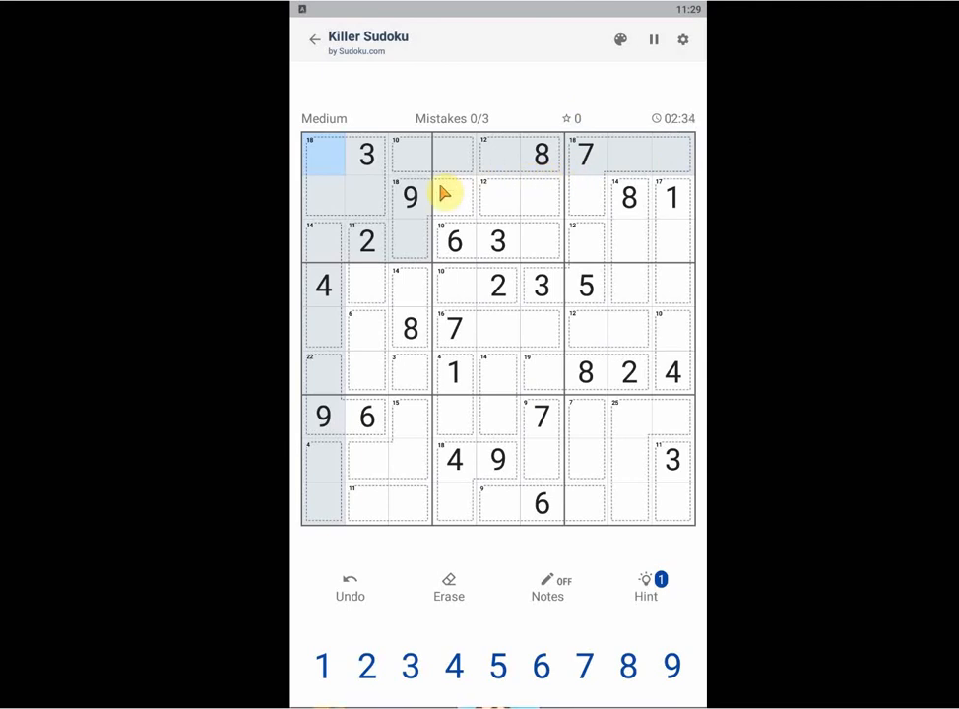
mouse_move(512, 185)
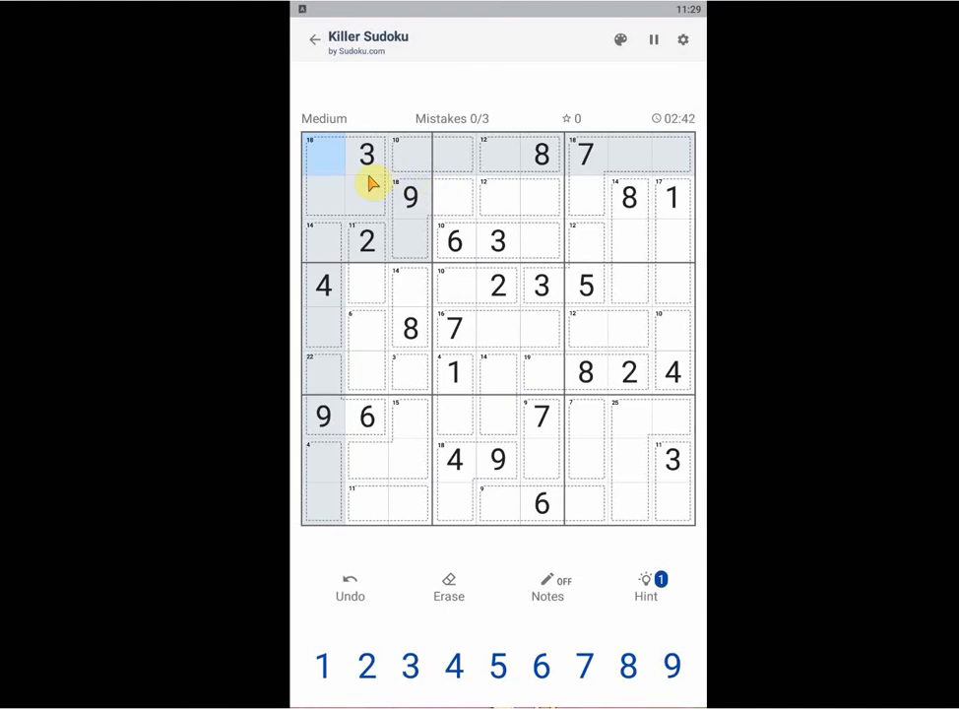
mouse_move(634, 134)
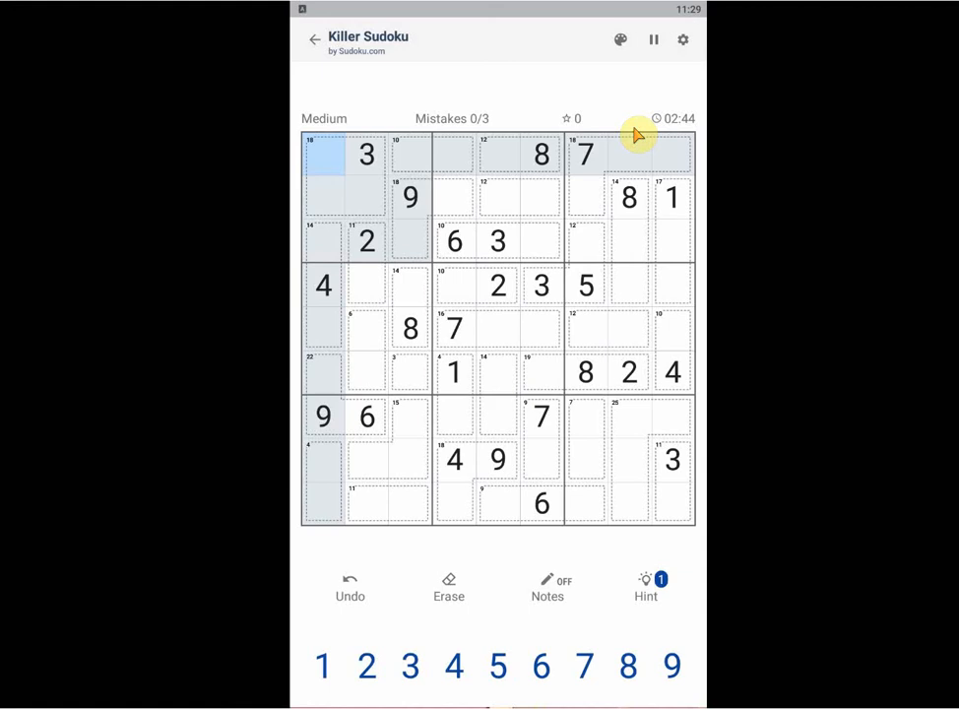
mouse_move(693, 516)
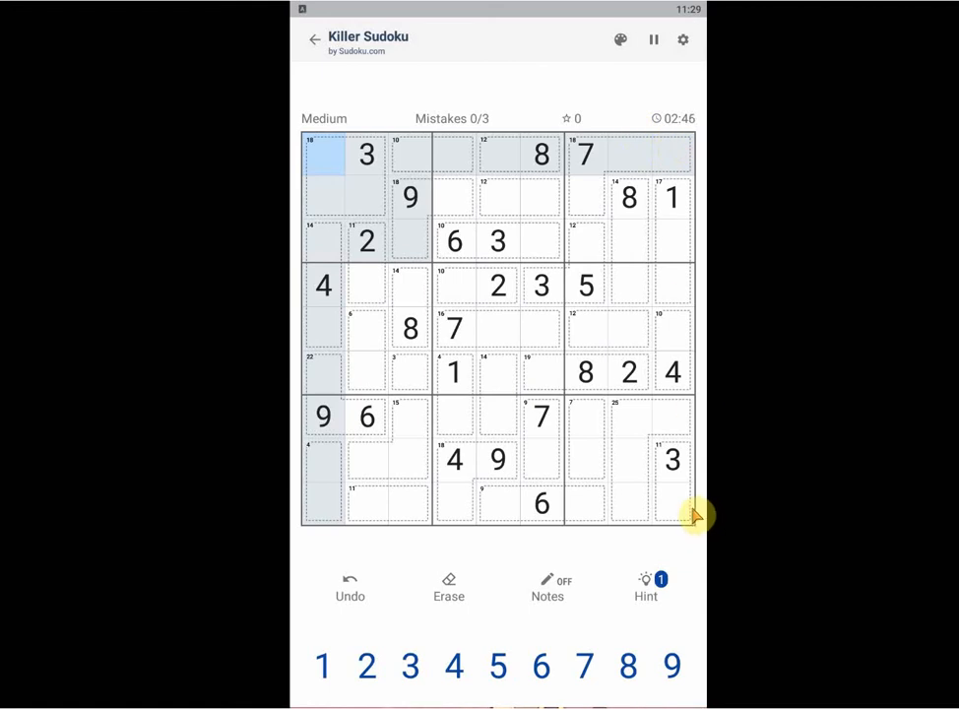
mouse_move(543, 224)
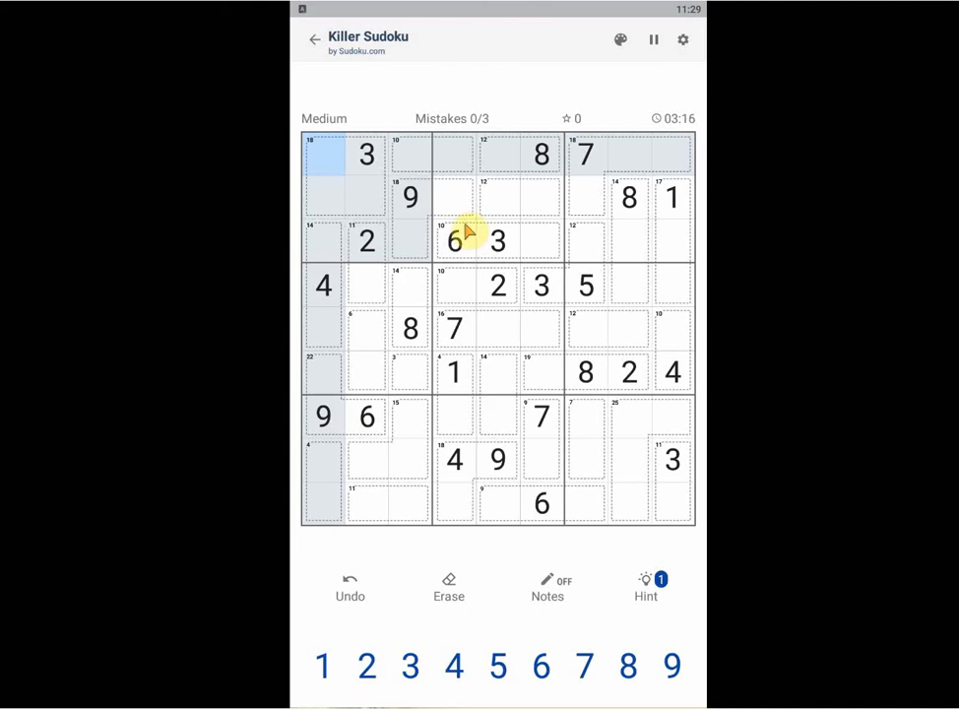
Step: Place 6 in row 4, column 3 and 1 in row 3, column 6
left_click(497, 460)
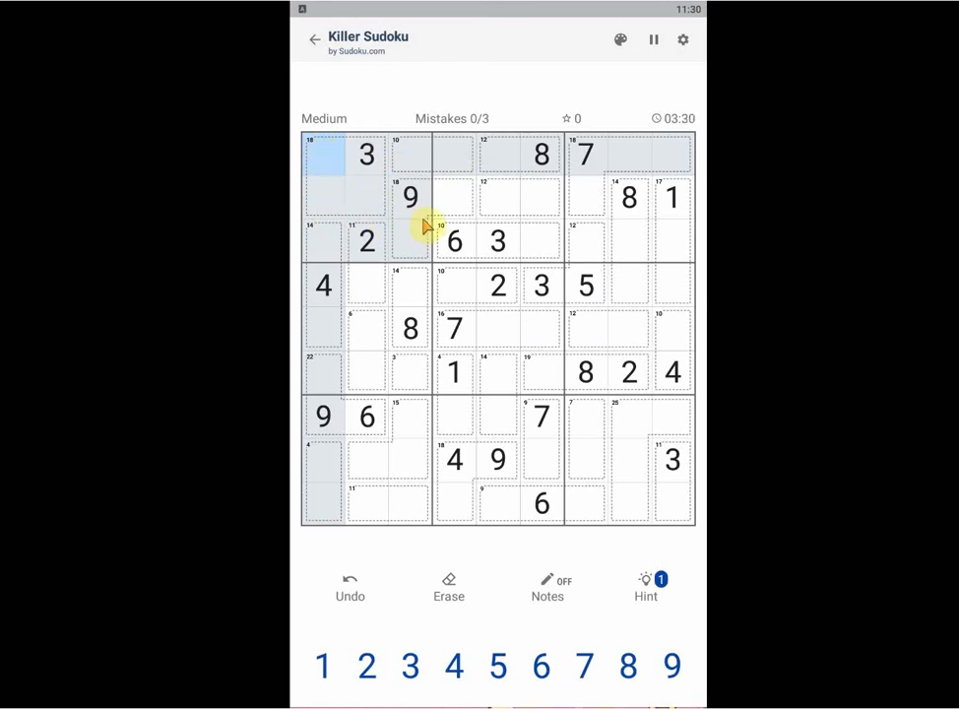
mouse_move(457, 197)
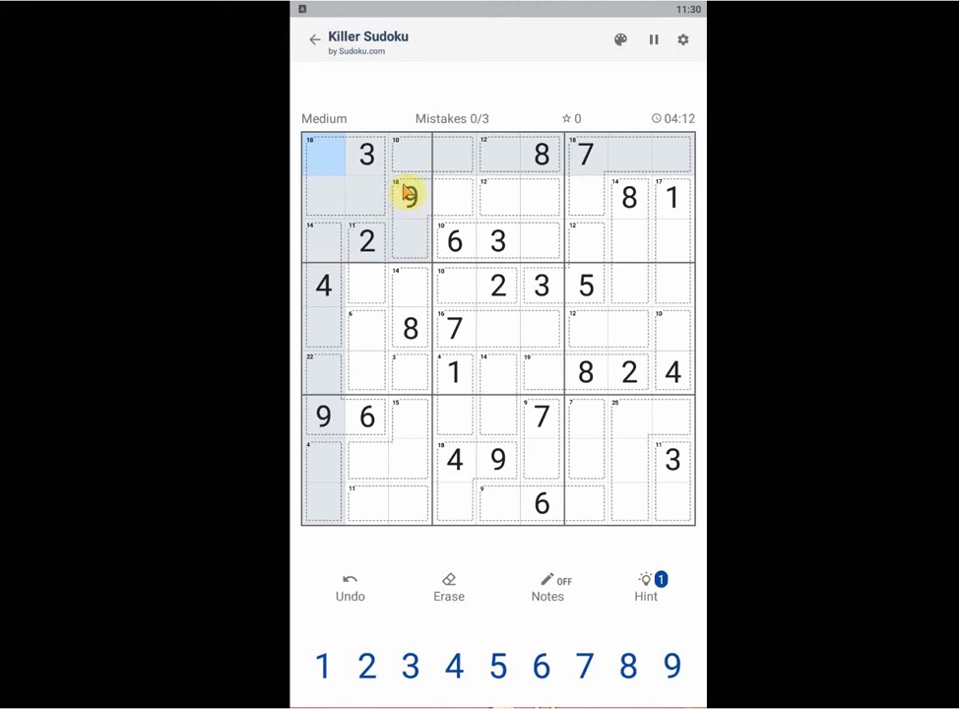
left_click(672, 665)
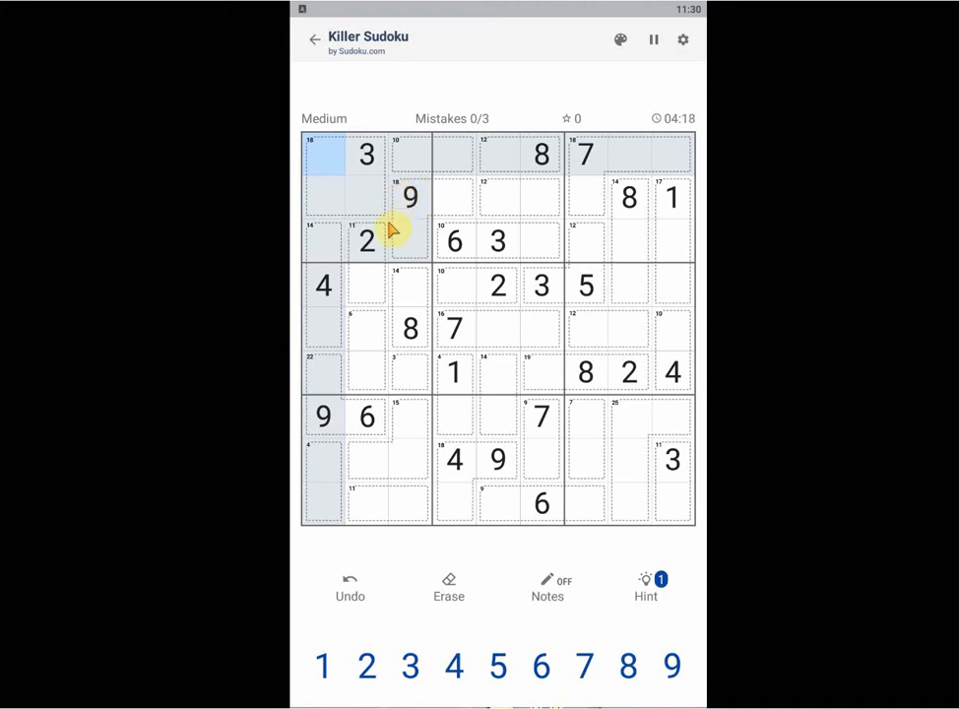
mouse_move(358, 280)
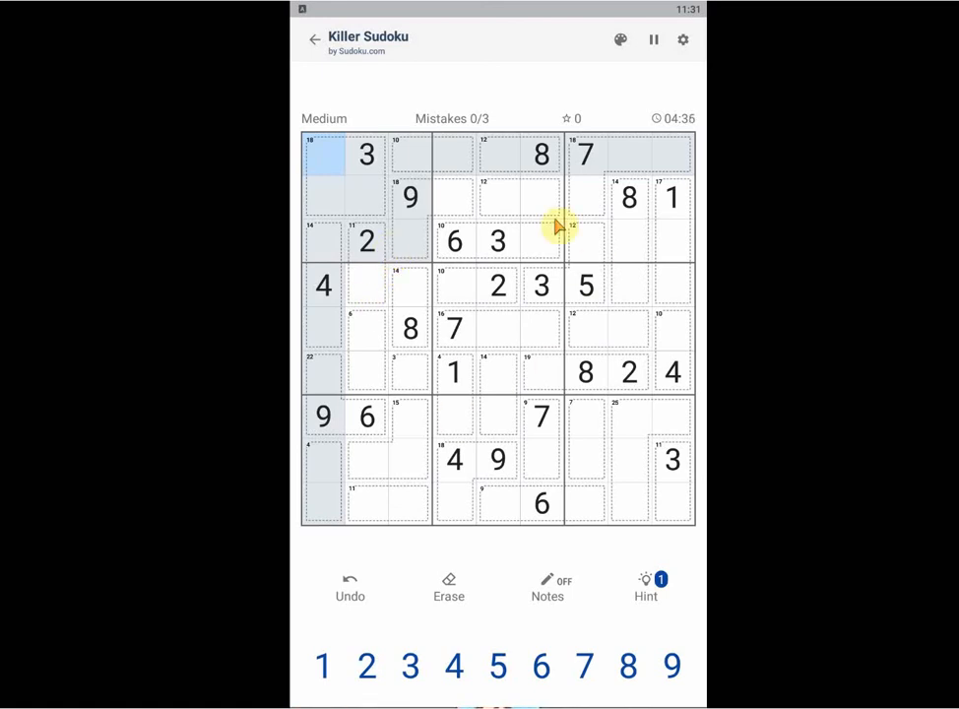
mouse_move(371, 130)
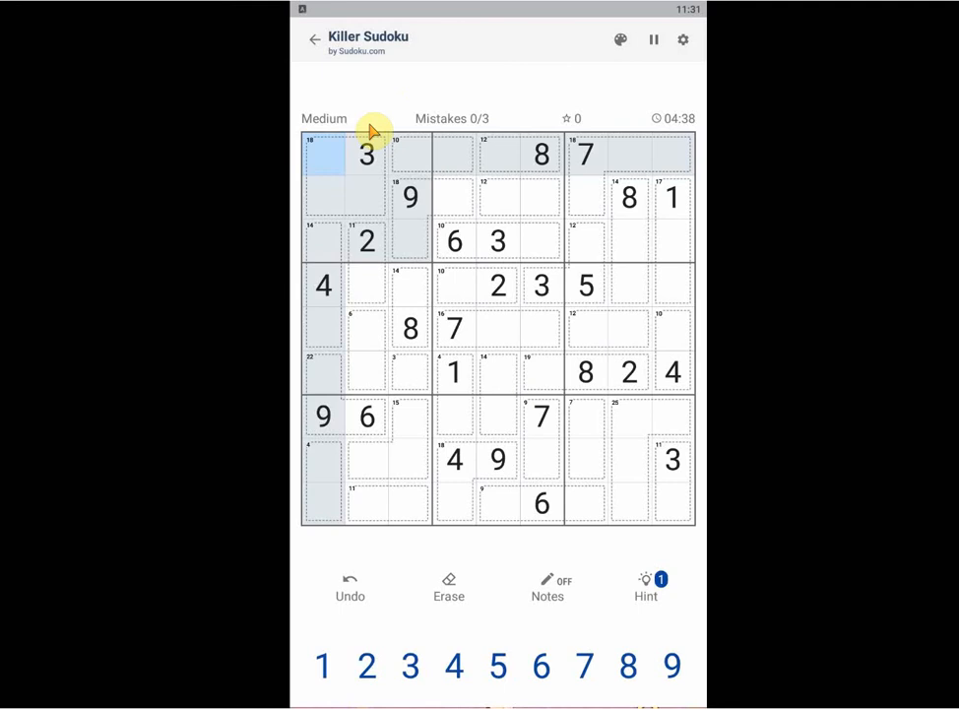
mouse_move(402, 155)
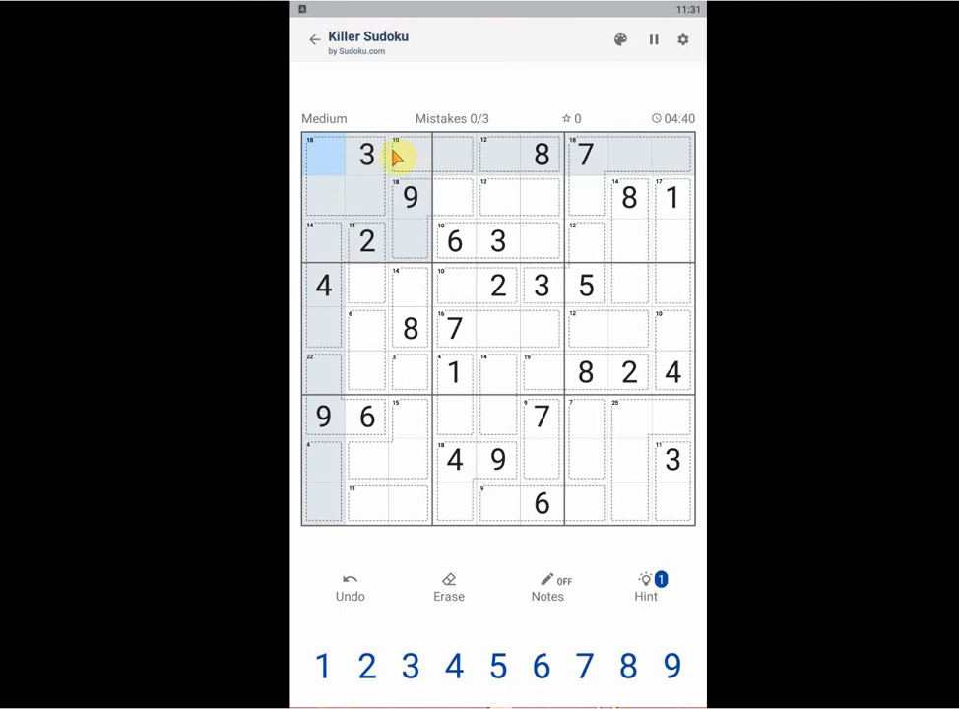
mouse_move(378, 295)
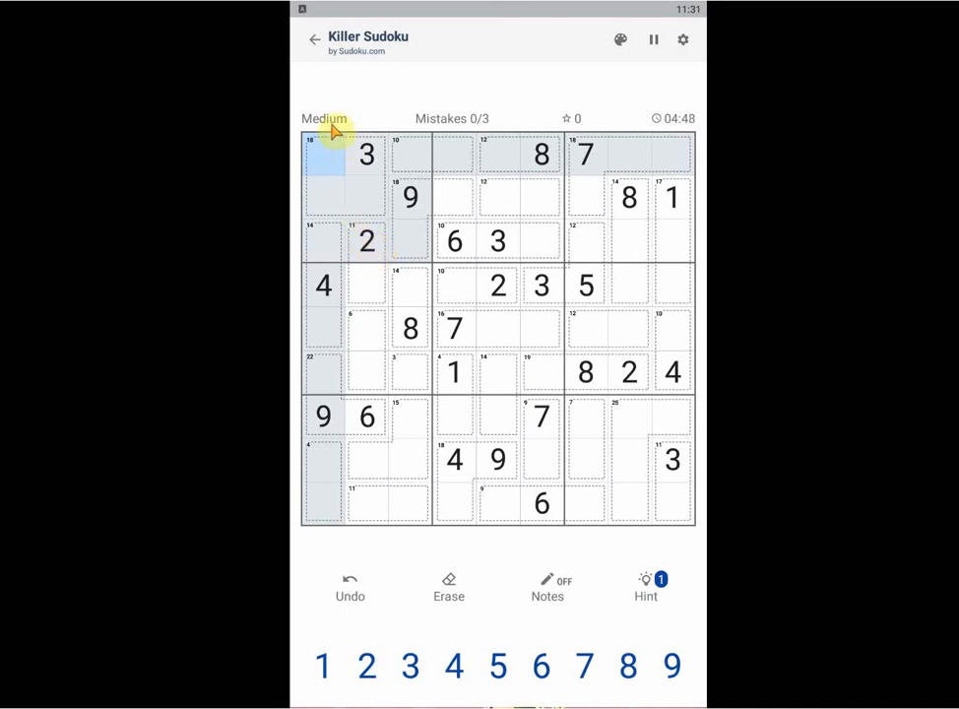
mouse_move(350, 201)
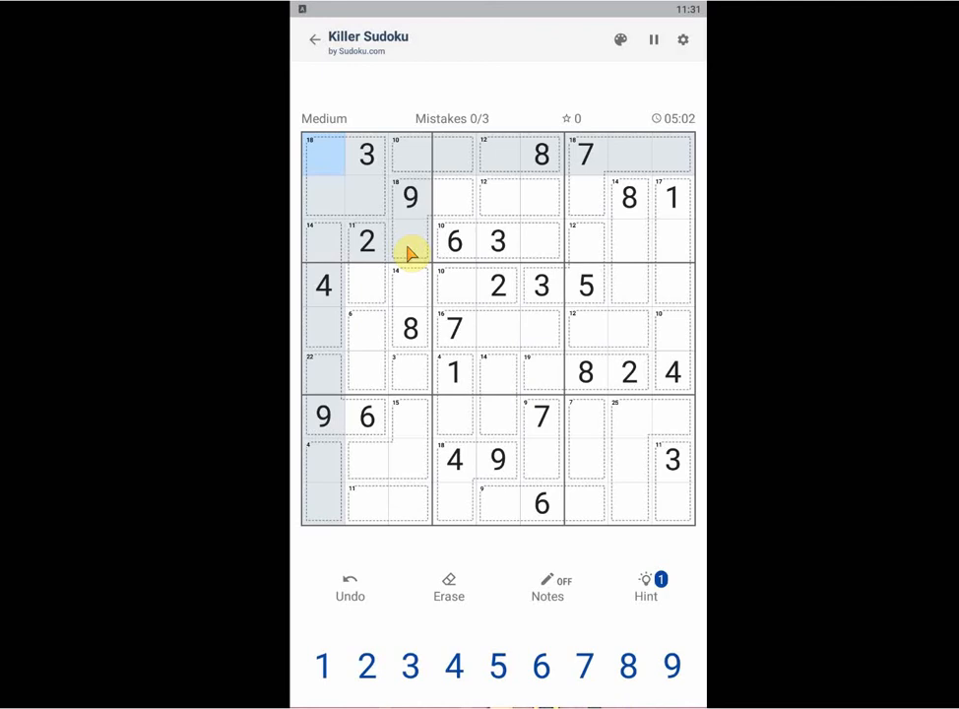
mouse_move(412, 374)
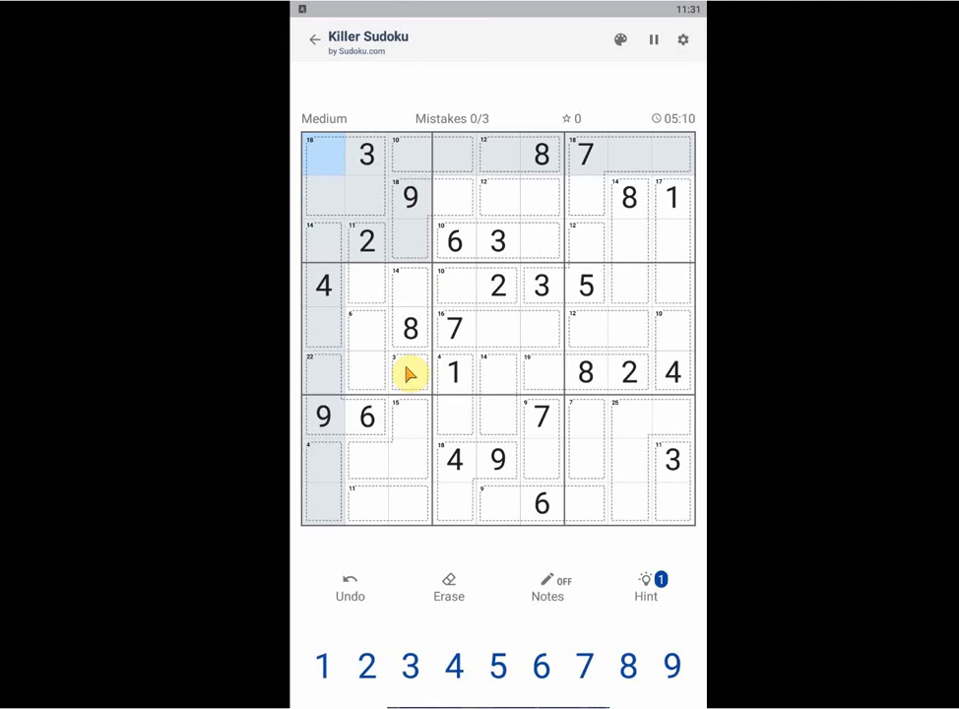
left_click(410, 286)
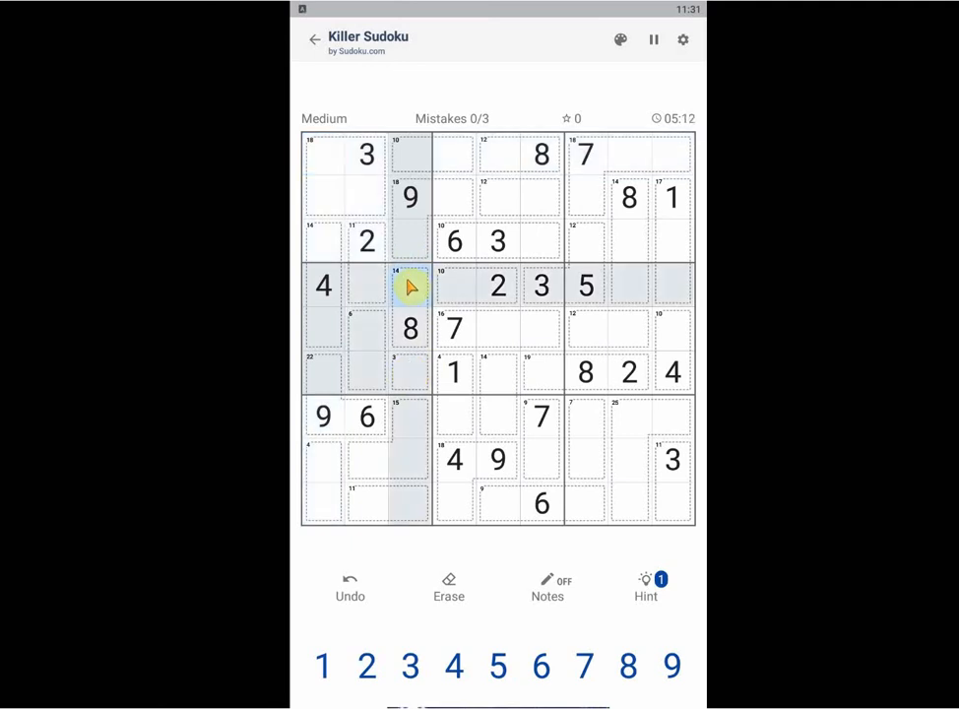
left_click(410, 329)
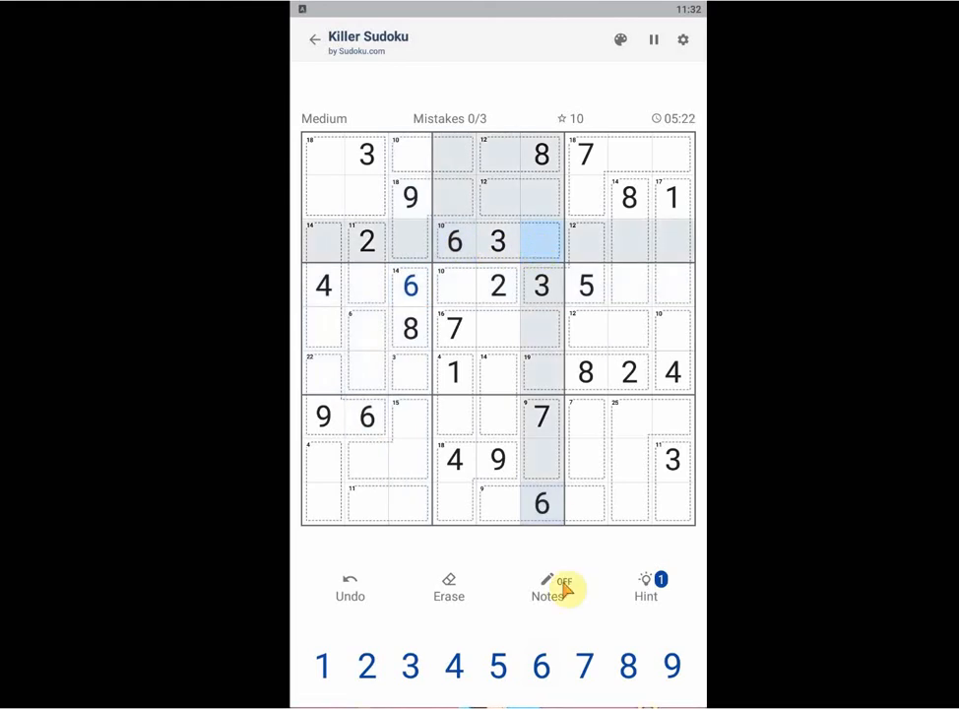
left_click(322, 666)
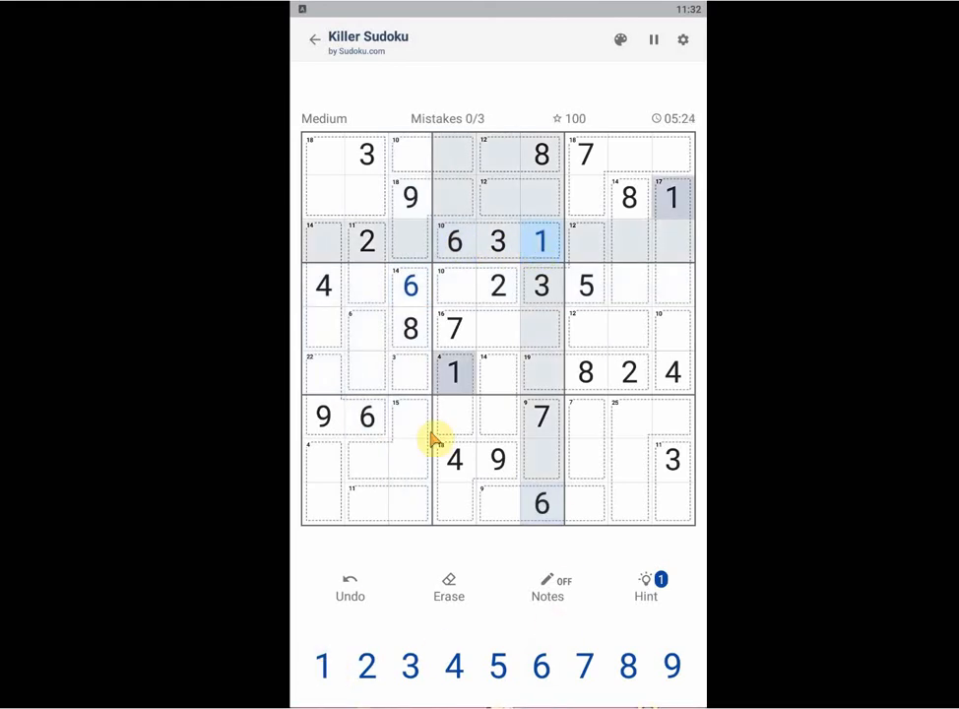
Step: Place 4 in row 1, column 5, 9 in row 4, column 2 and 7 in row 6, column 1
left_click(496, 241)
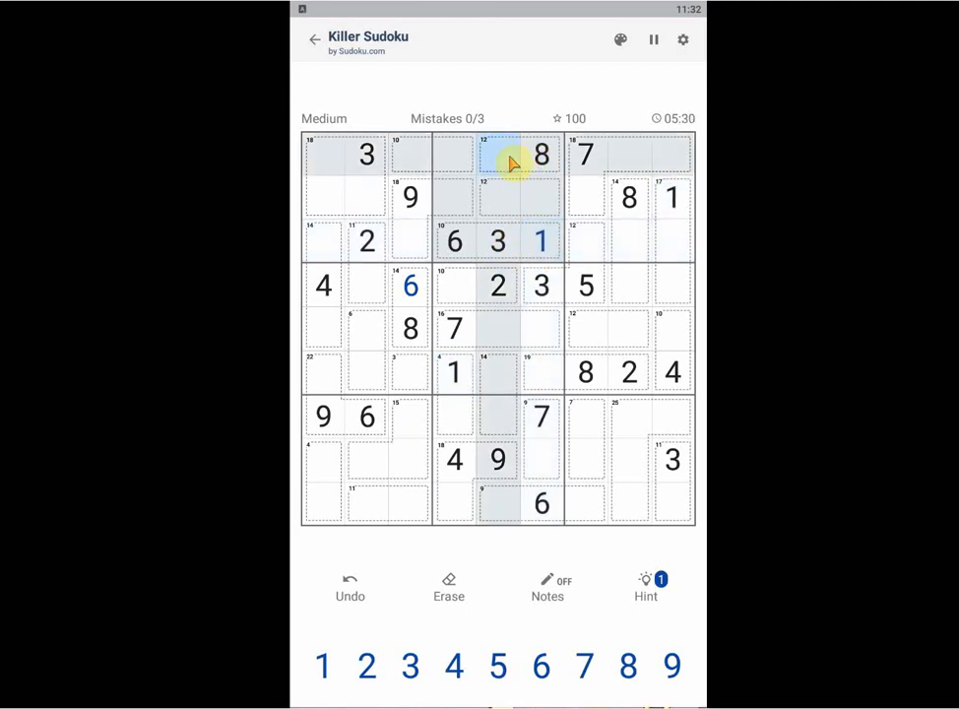
left_click(453, 665)
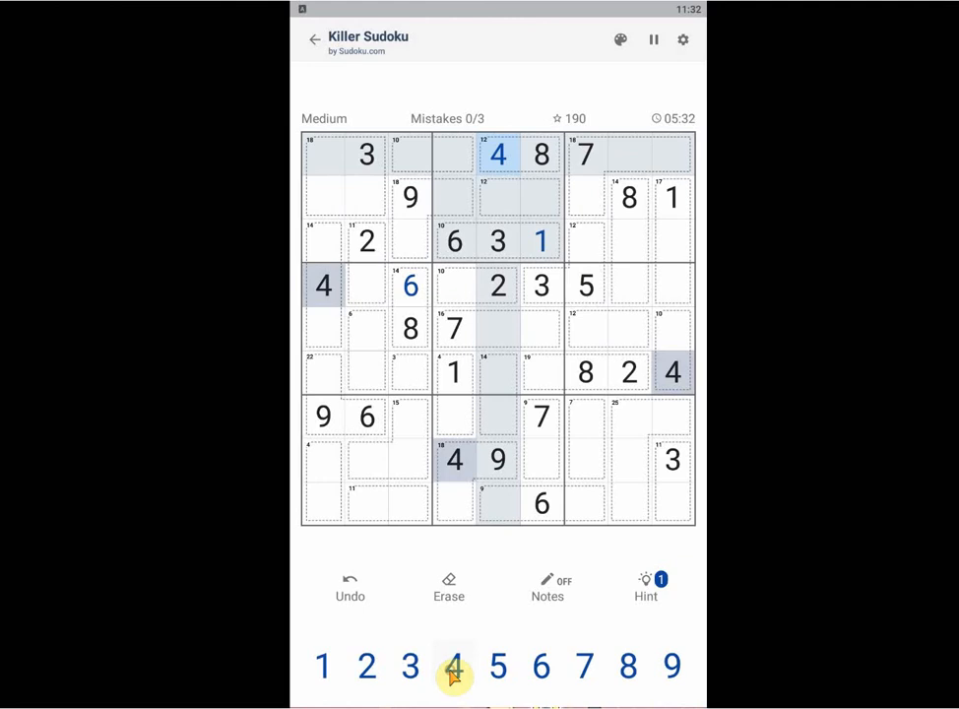
left_click(453, 240)
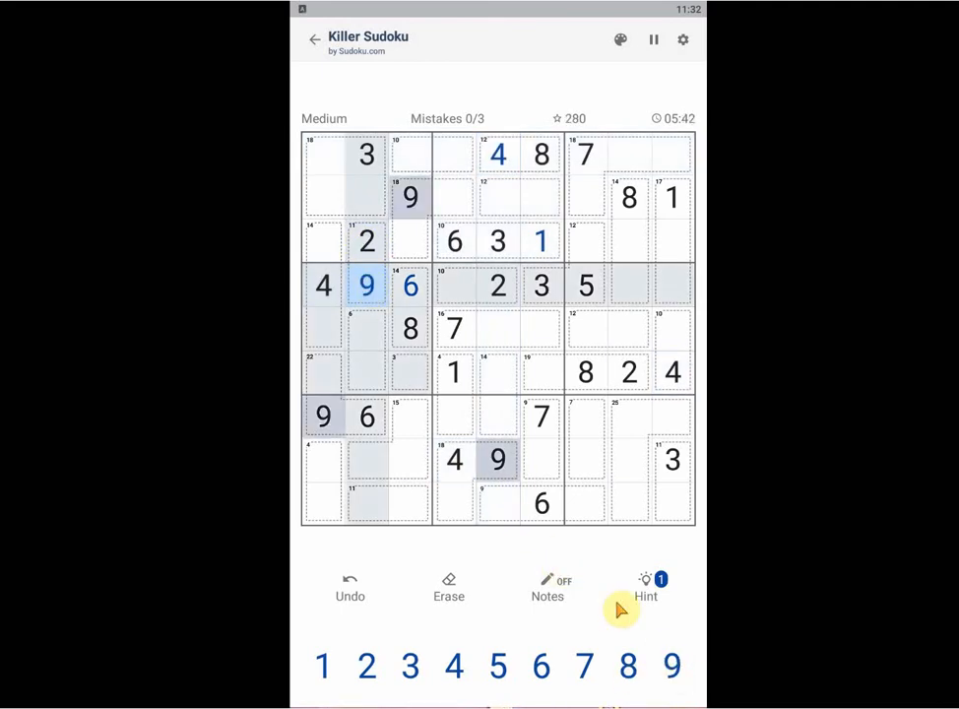
mouse_move(330, 378)
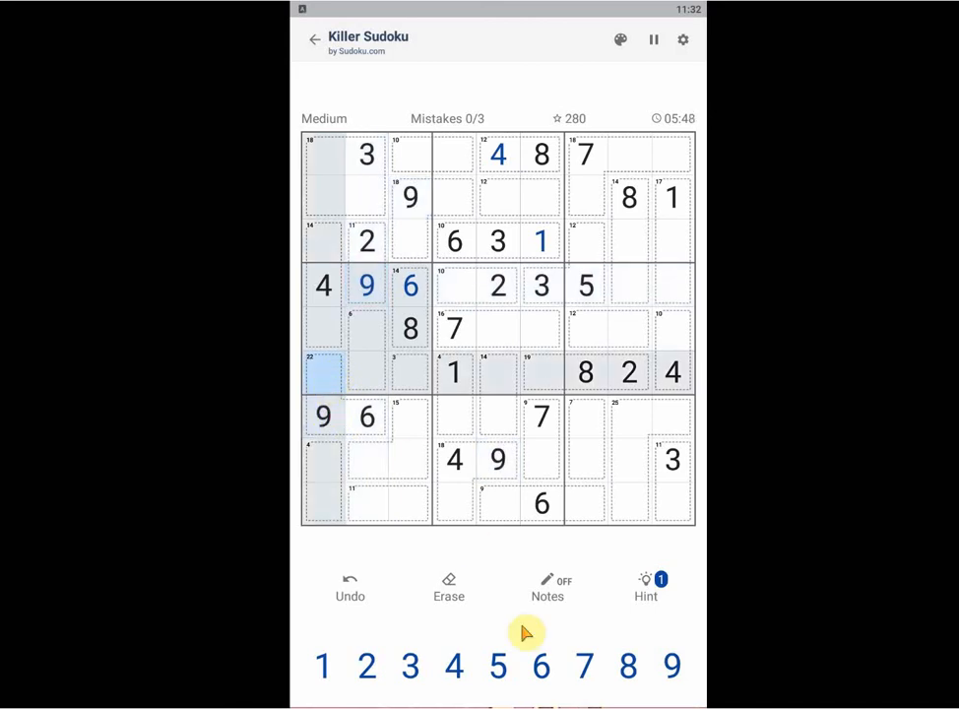
left_click(583, 666)
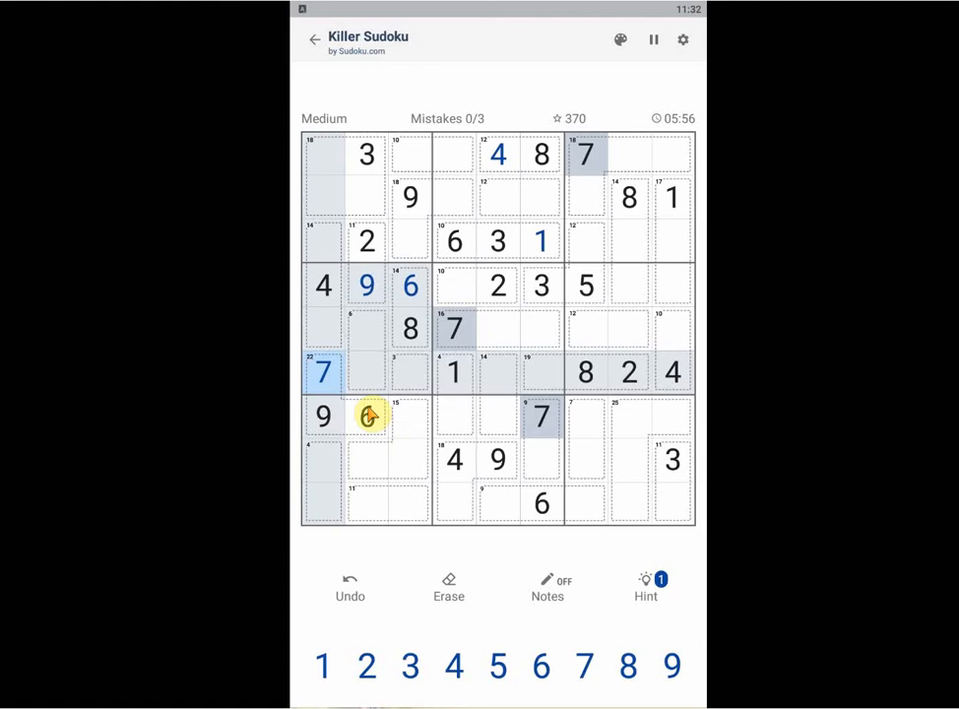
left_click(366, 415)
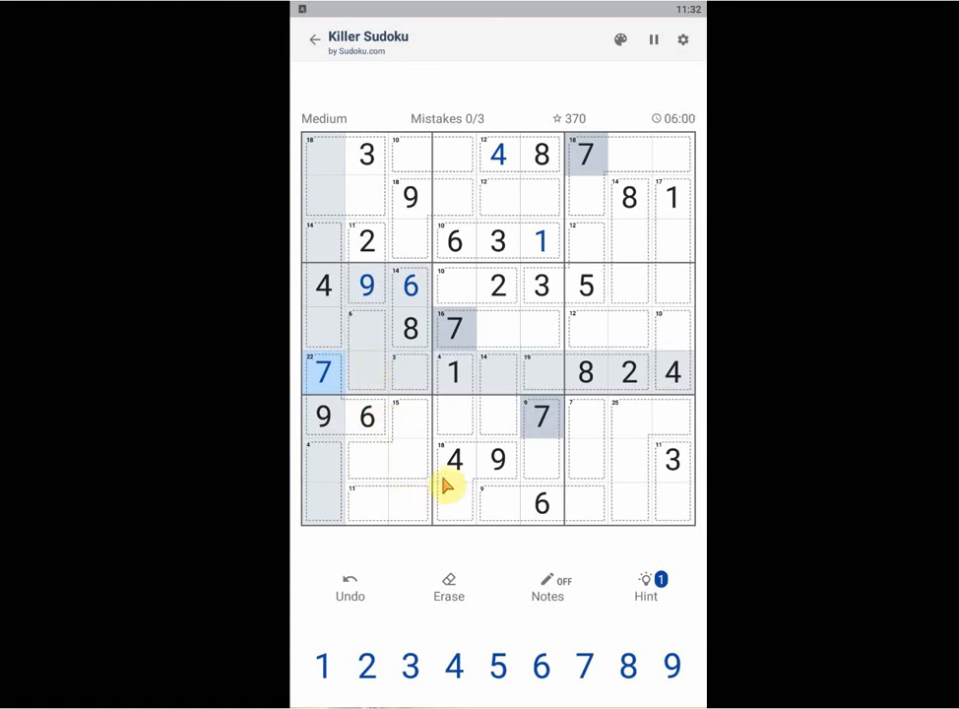
left_click(453, 461)
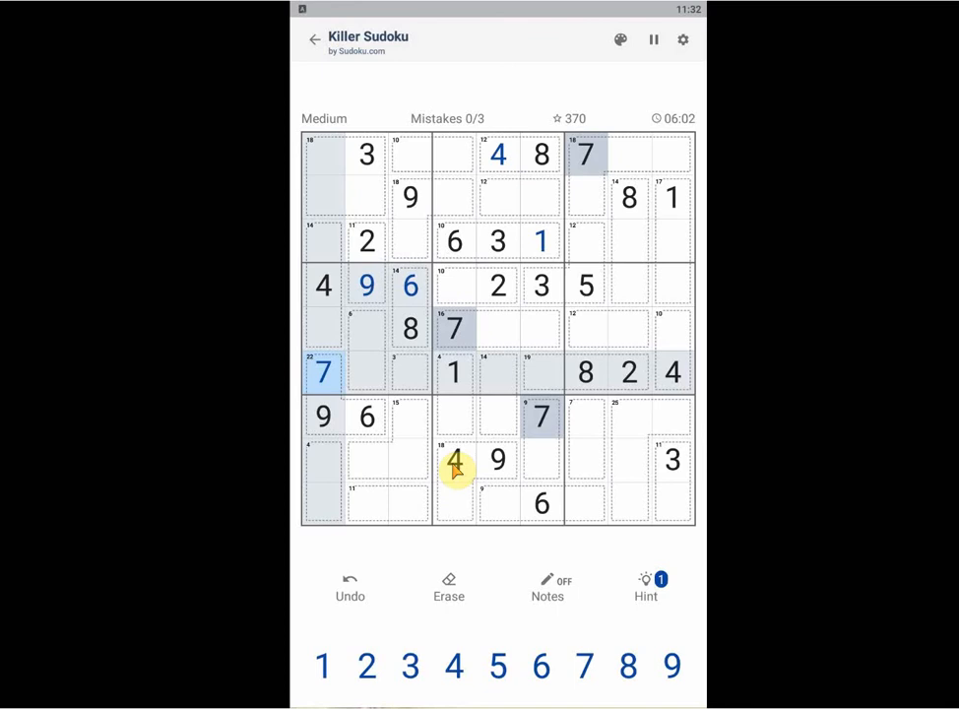
left_click(452, 504)
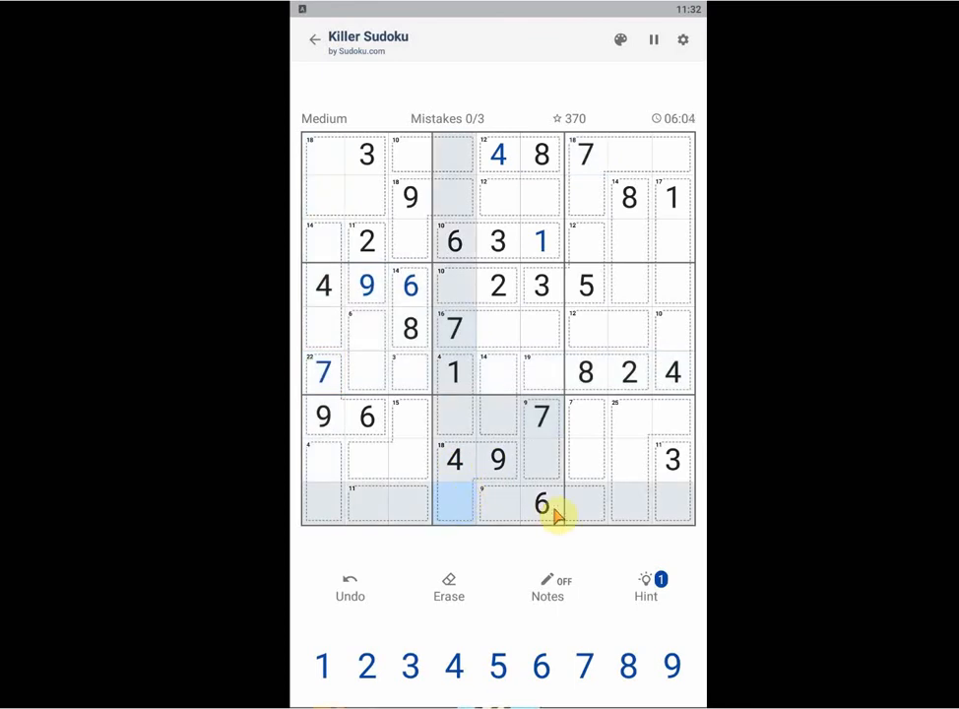
Step: Complete column 4 with 5 in row 9, 3 in row 7 and 8 in row 4
left_click(496, 666)
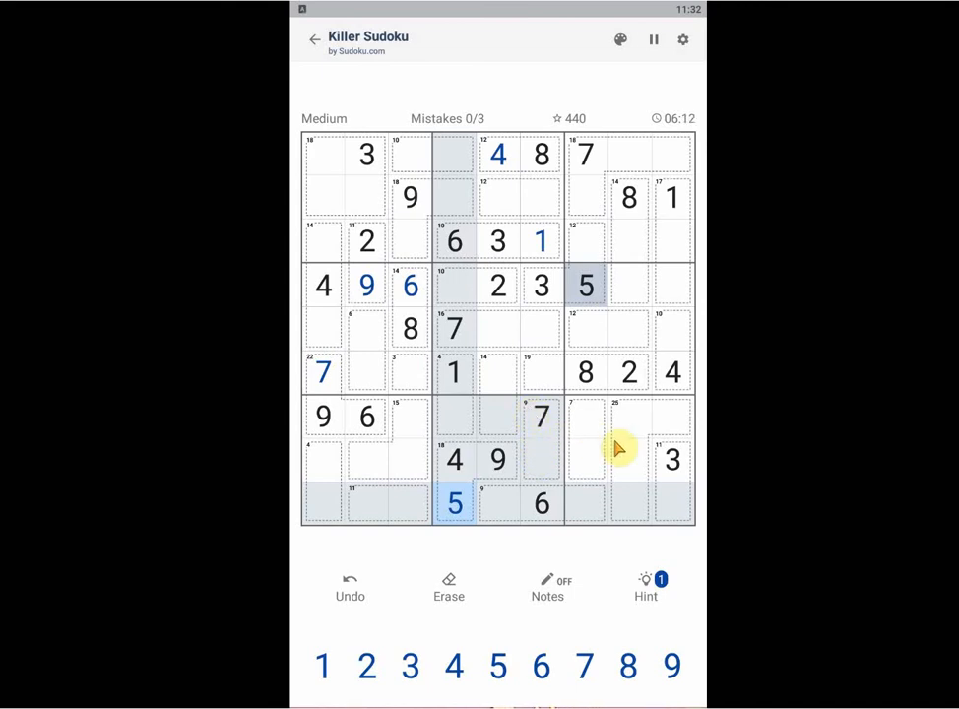
left_click(673, 504)
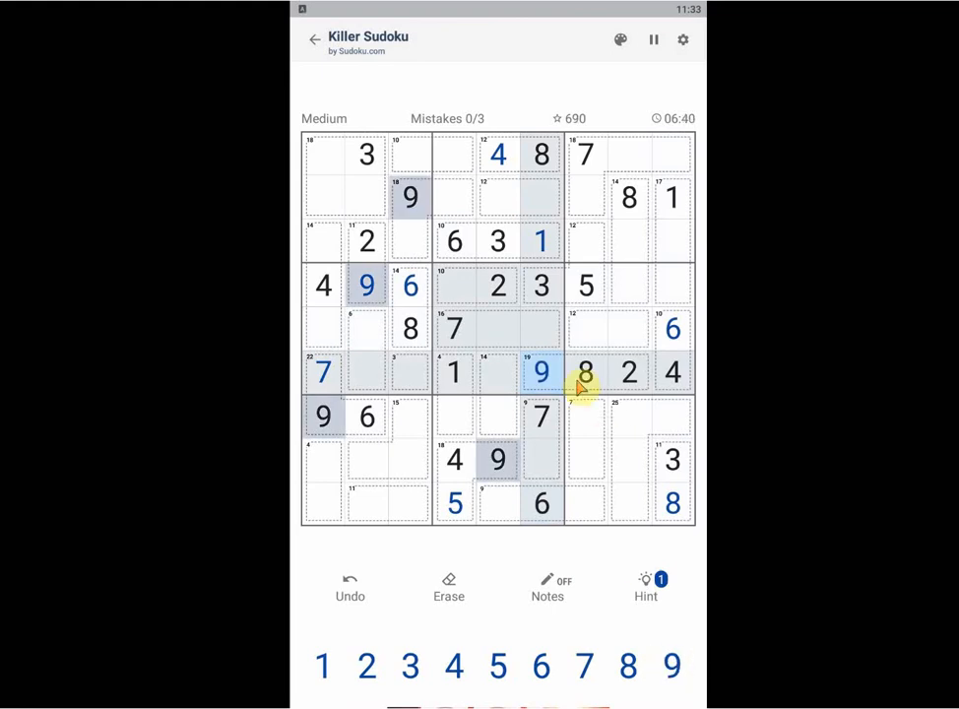
left_click(540, 418)
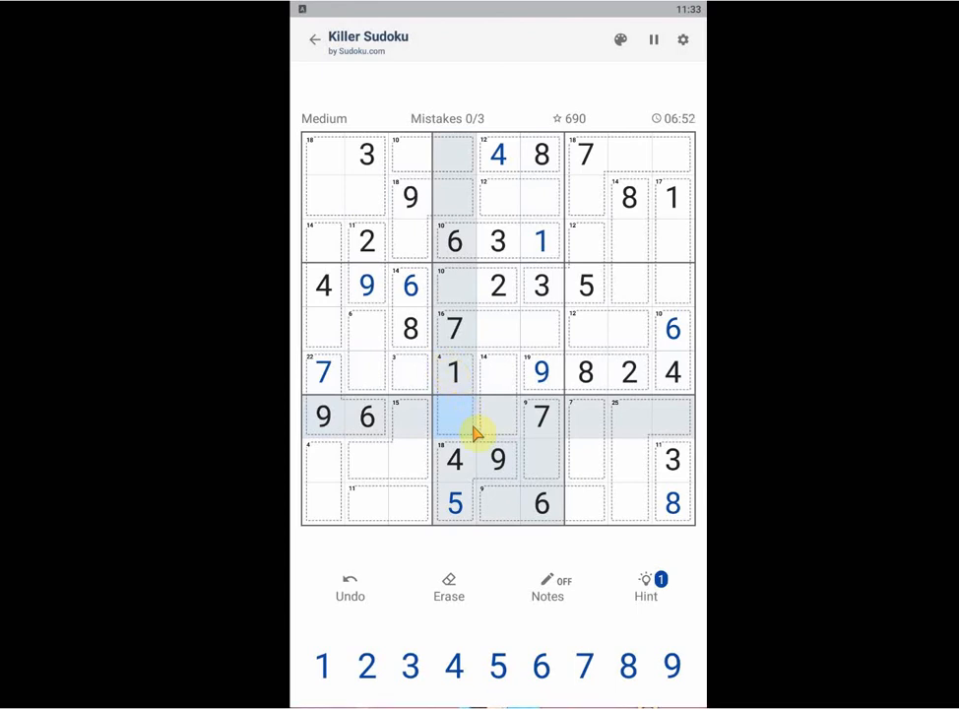
left_click(410, 665)
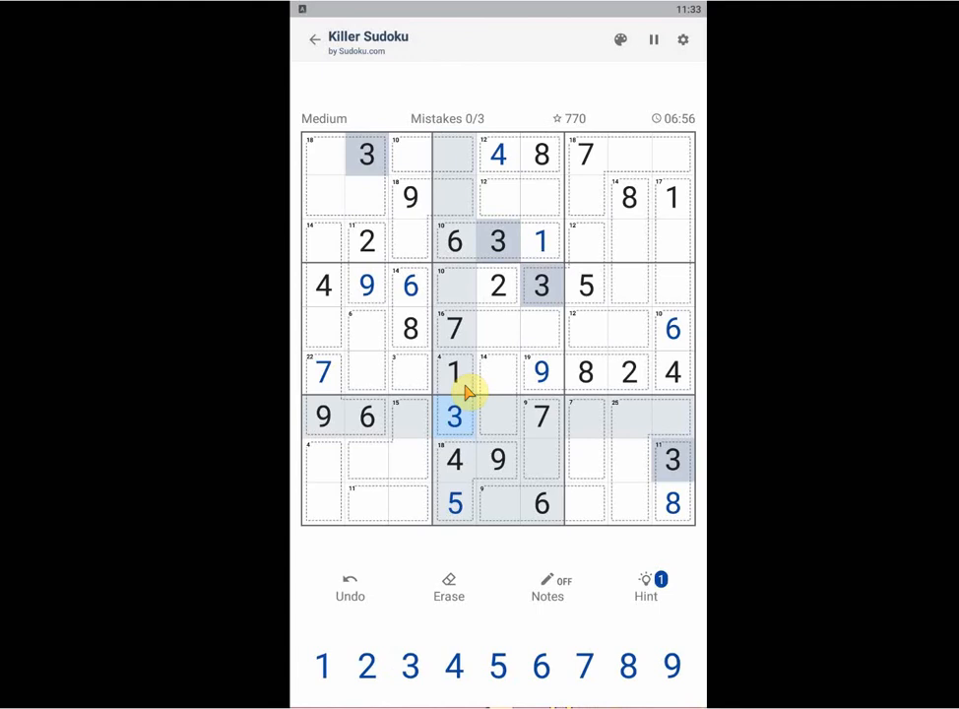
left_click(453, 284)
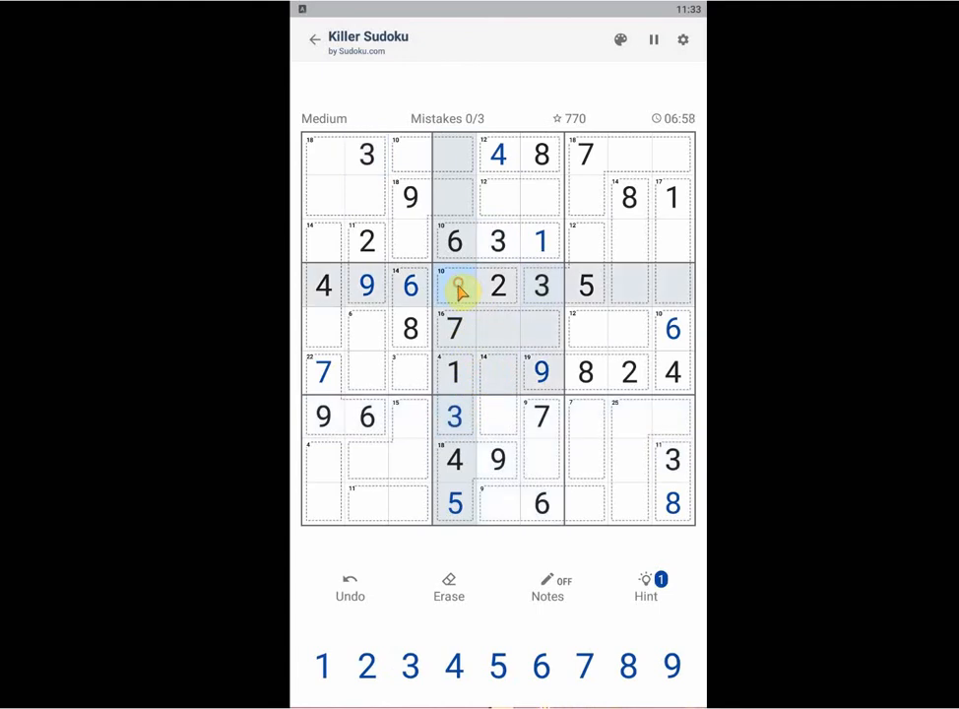
left_click(628, 666)
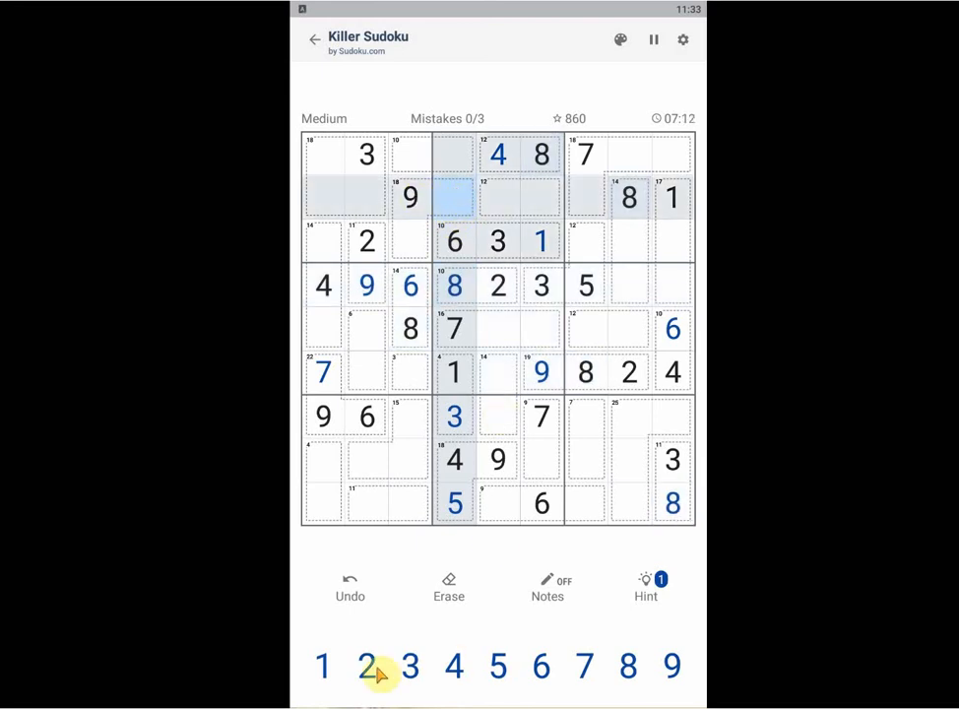
Step: Finish the top-middle box with 2 in row 2, column 4 and 5 in row 2, column 6
left_click(366, 666)
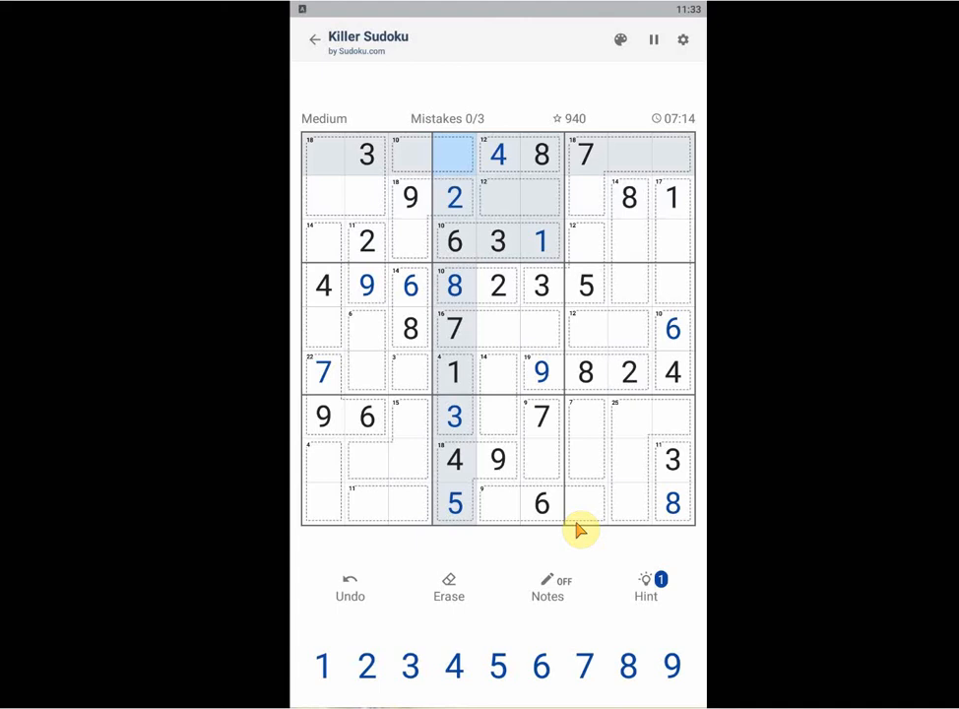
left_click(410, 154)
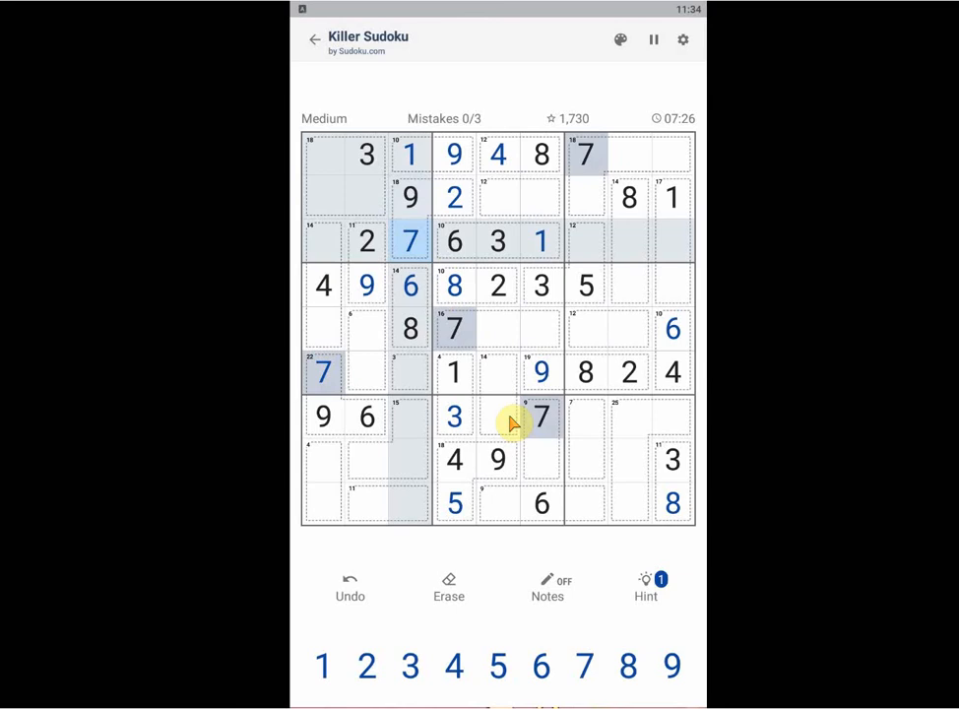
mouse_move(417, 254)
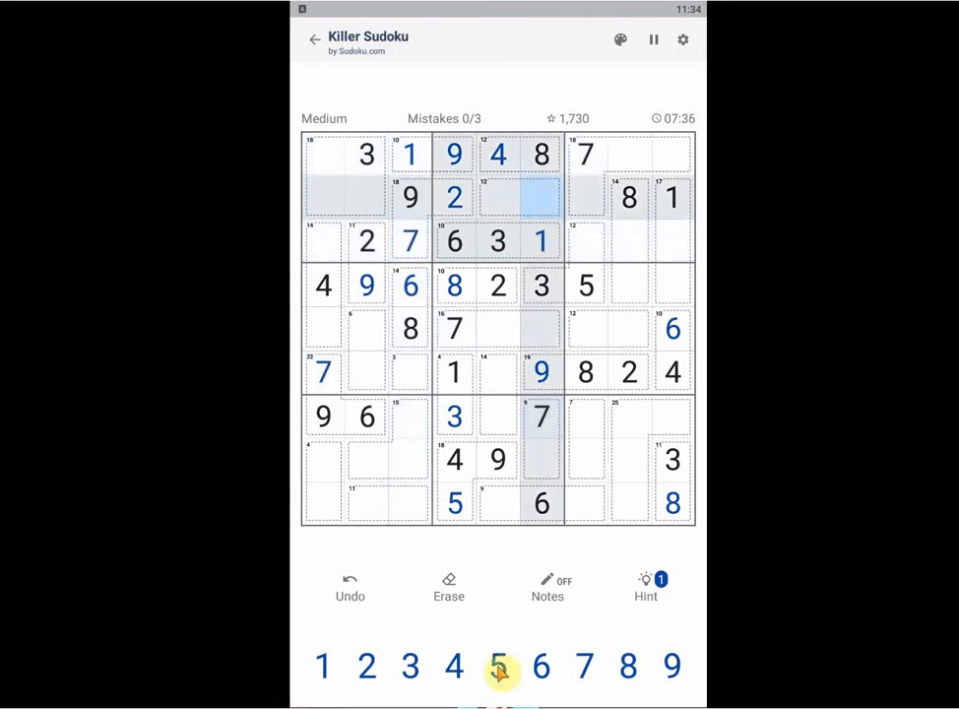
left_click(496, 666)
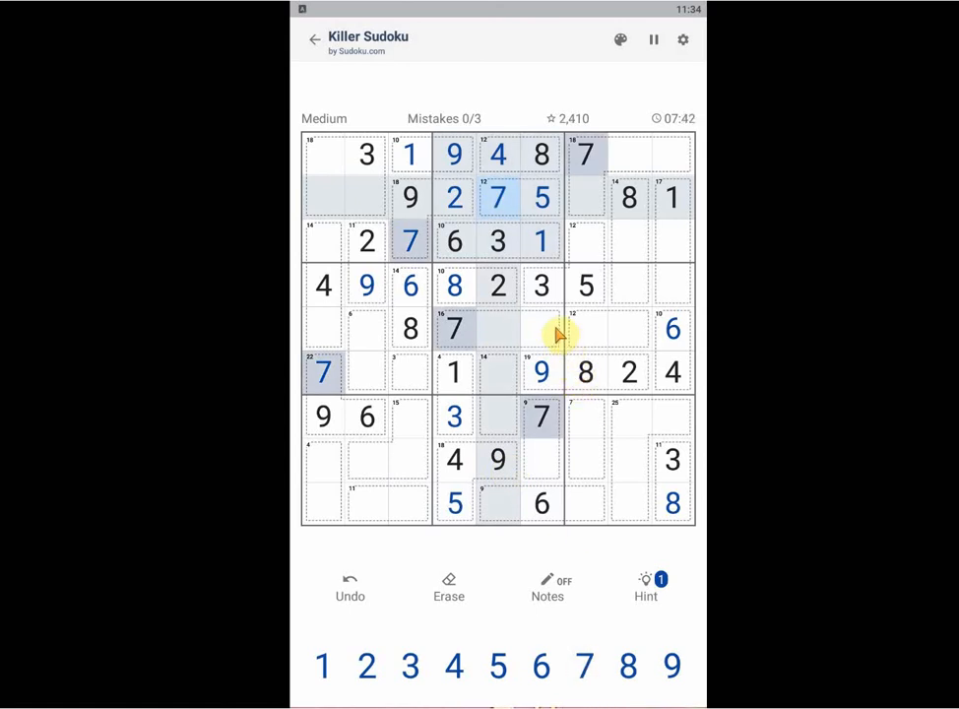
mouse_move(542, 347)
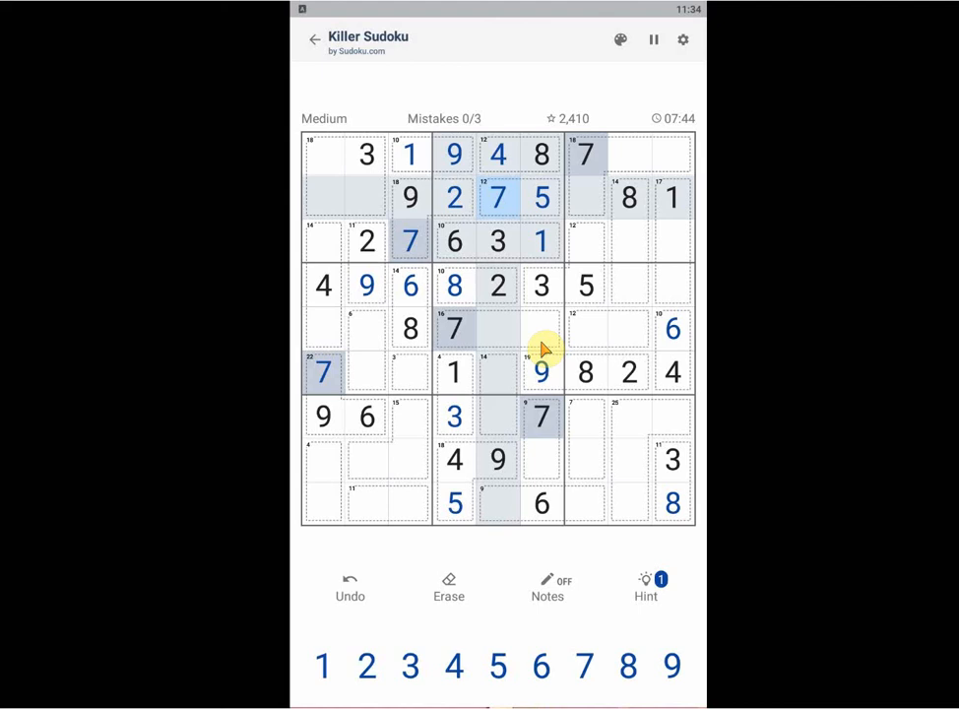
mouse_move(527, 331)
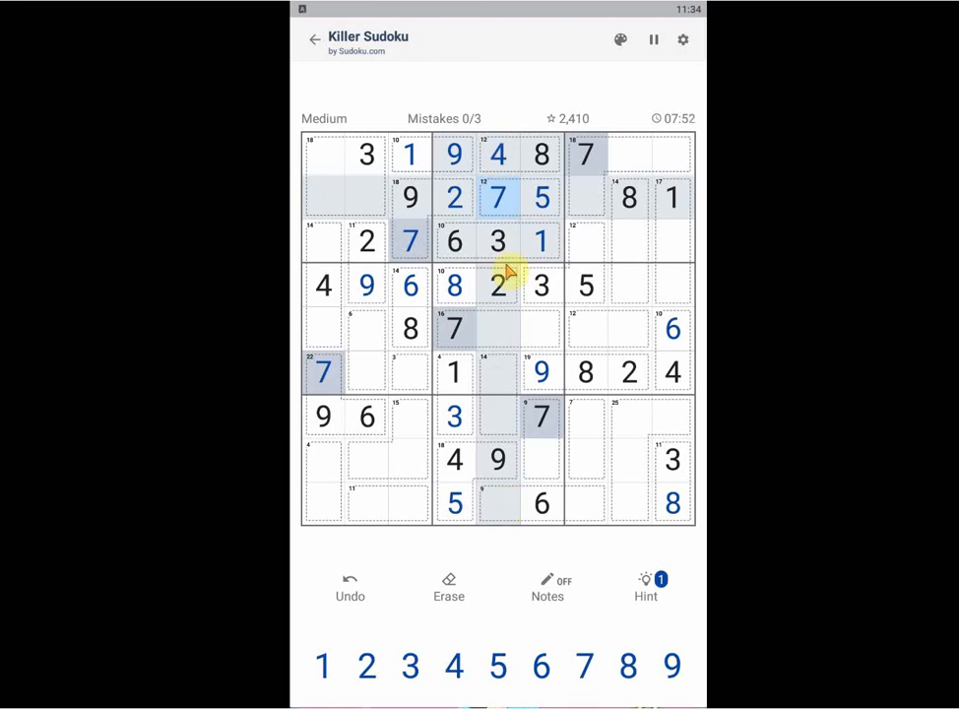
left_click(539, 342)
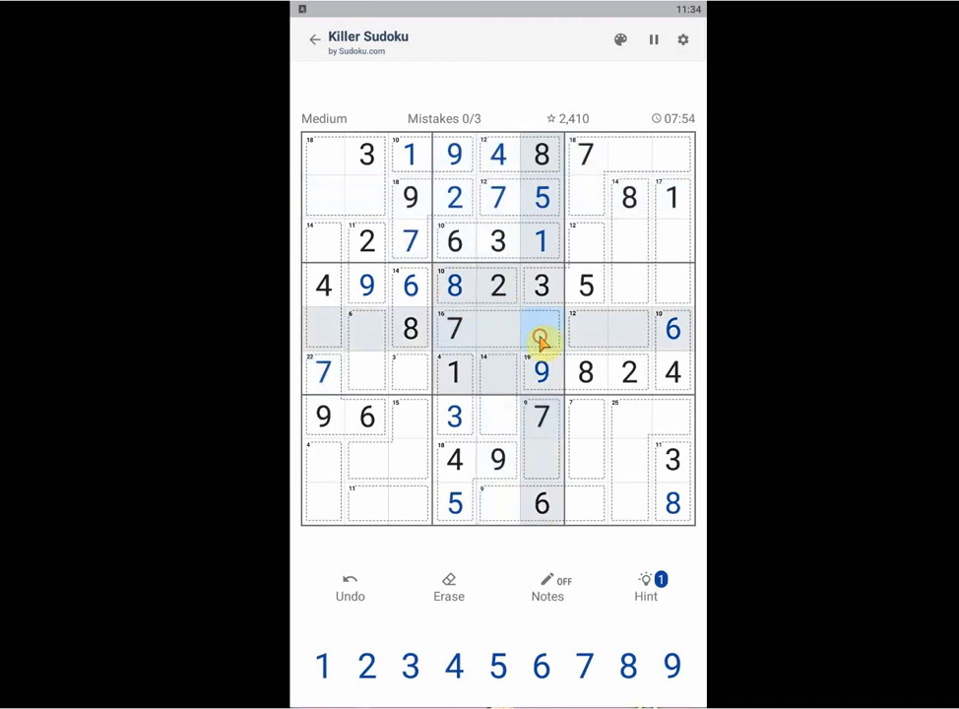
Step: Place 4 and 5 in the centre box and 5 in row 6, column 2
left_click(453, 665)
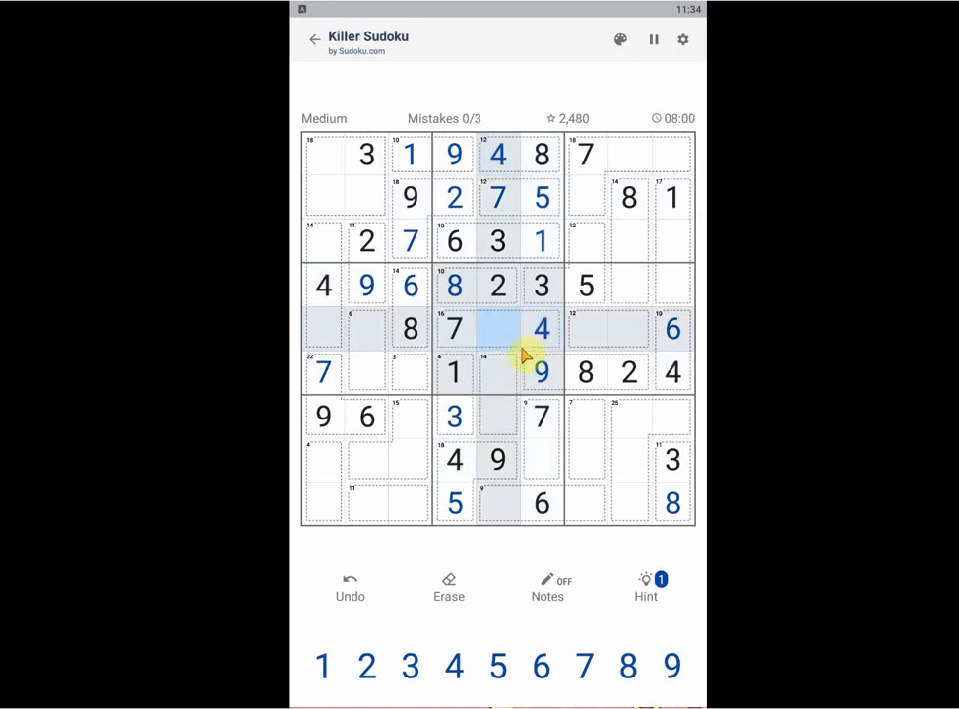
left_click(496, 666)
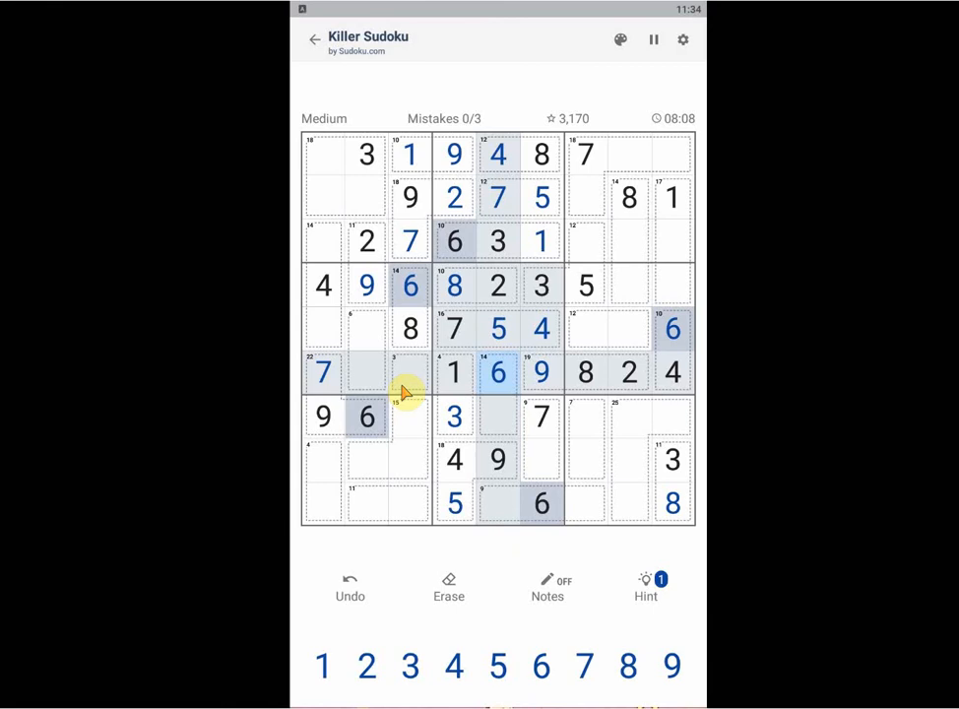
left_click(542, 373)
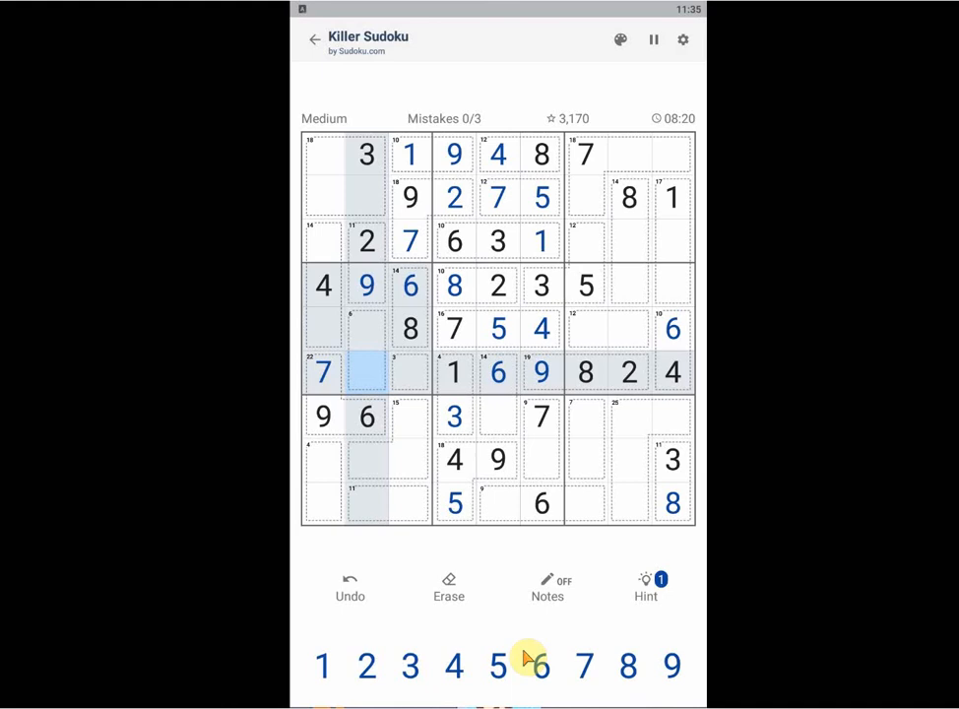
left_click(496, 666)
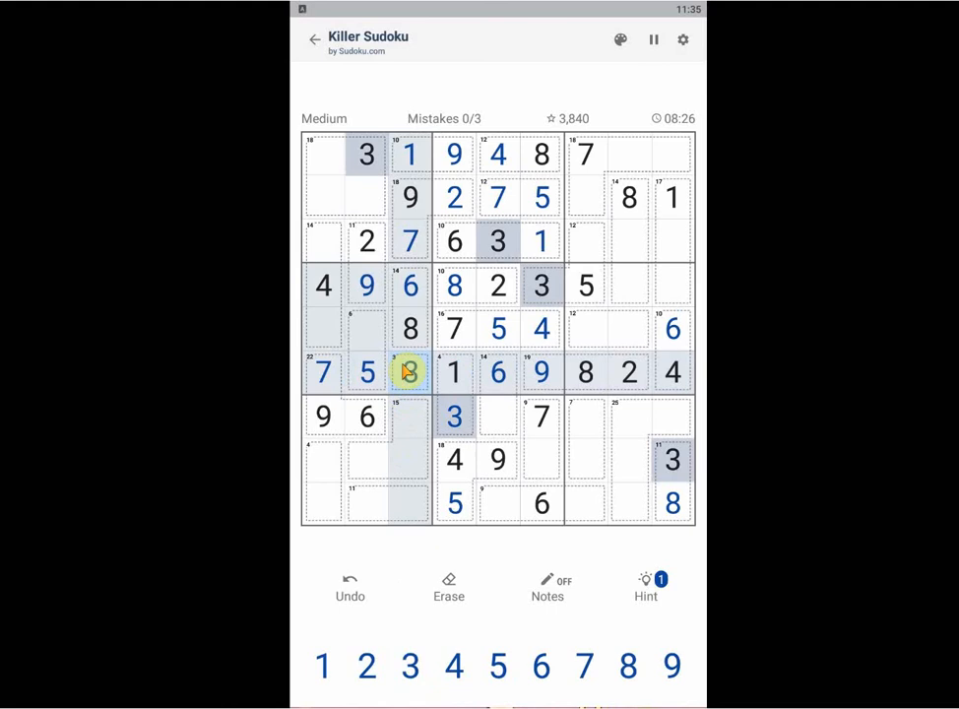
Step: Fill 3 and 2 to complete the middle-left box, then close row 4 with its last digit in column 8
left_click(410, 666)
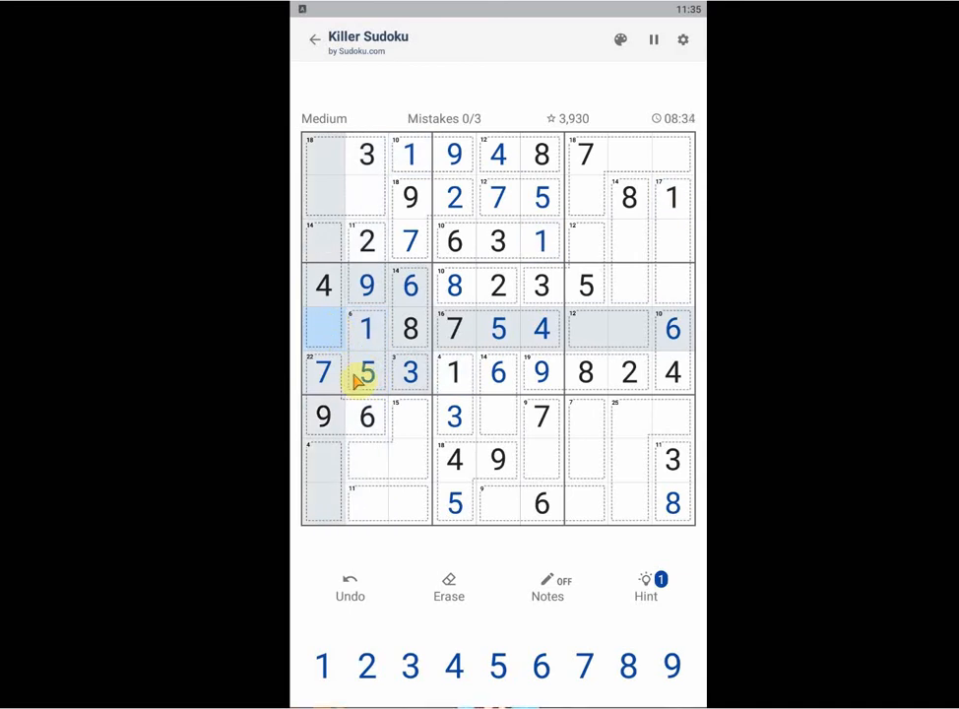
left_click(367, 665)
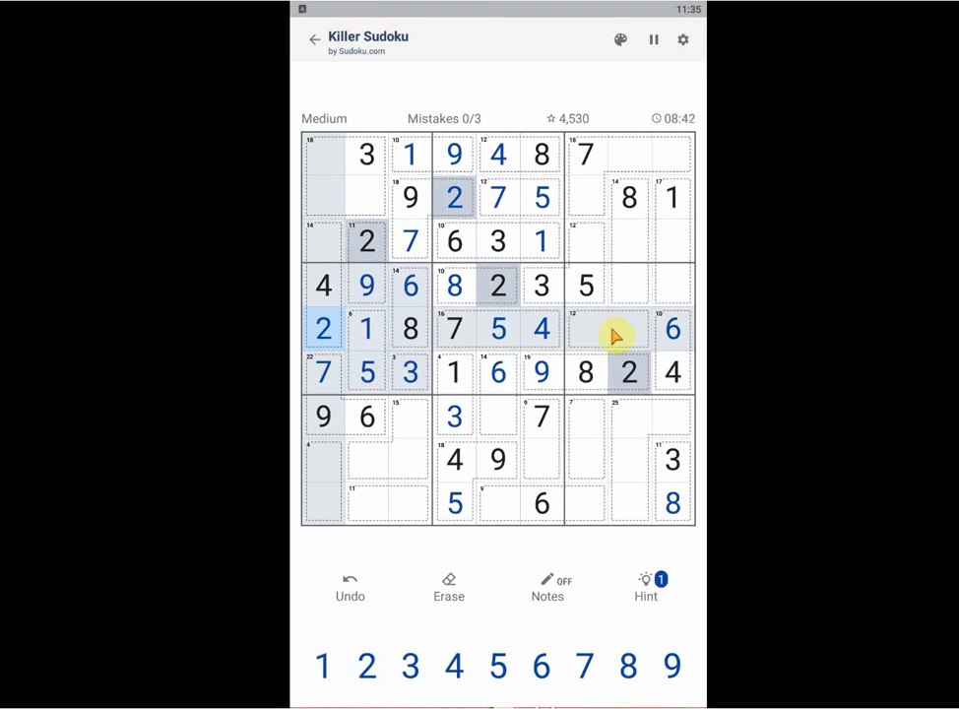
mouse_move(628, 333)
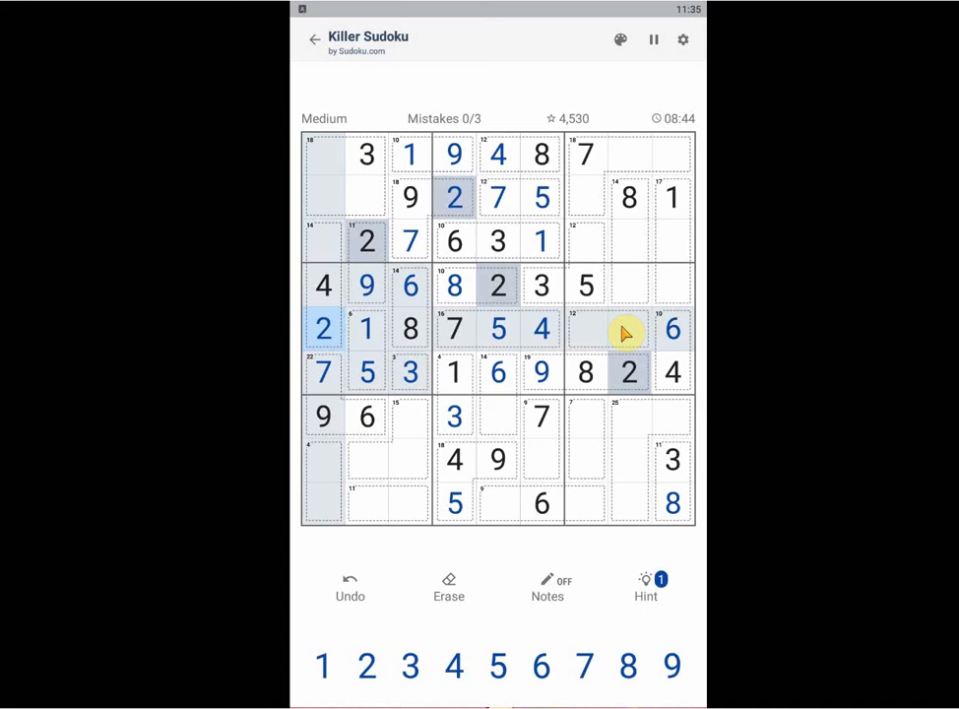
mouse_move(640, 292)
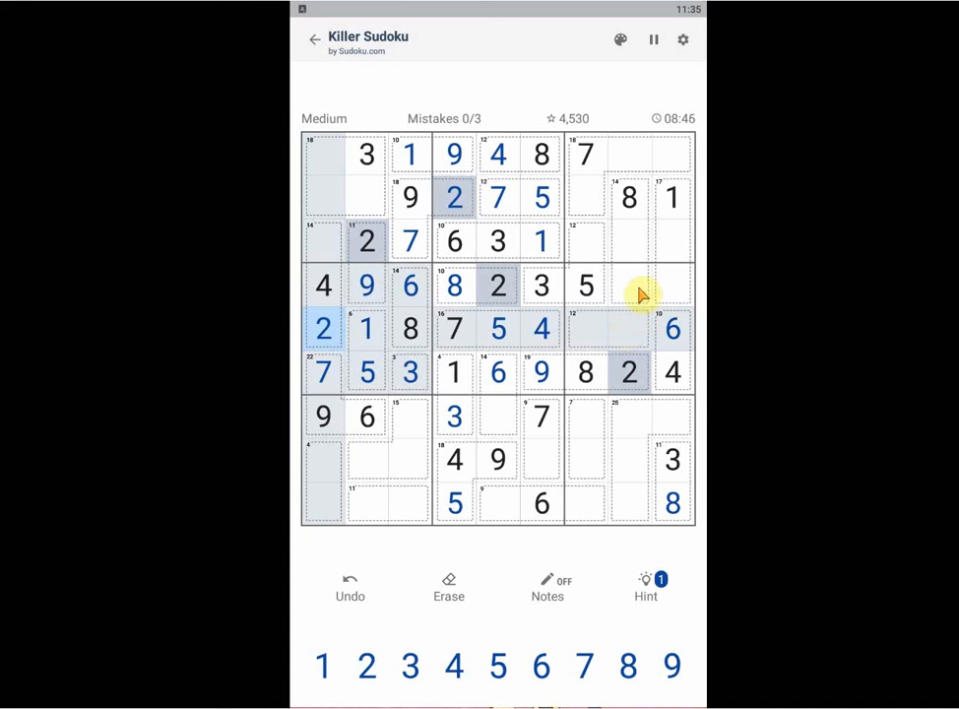
left_click(631, 372)
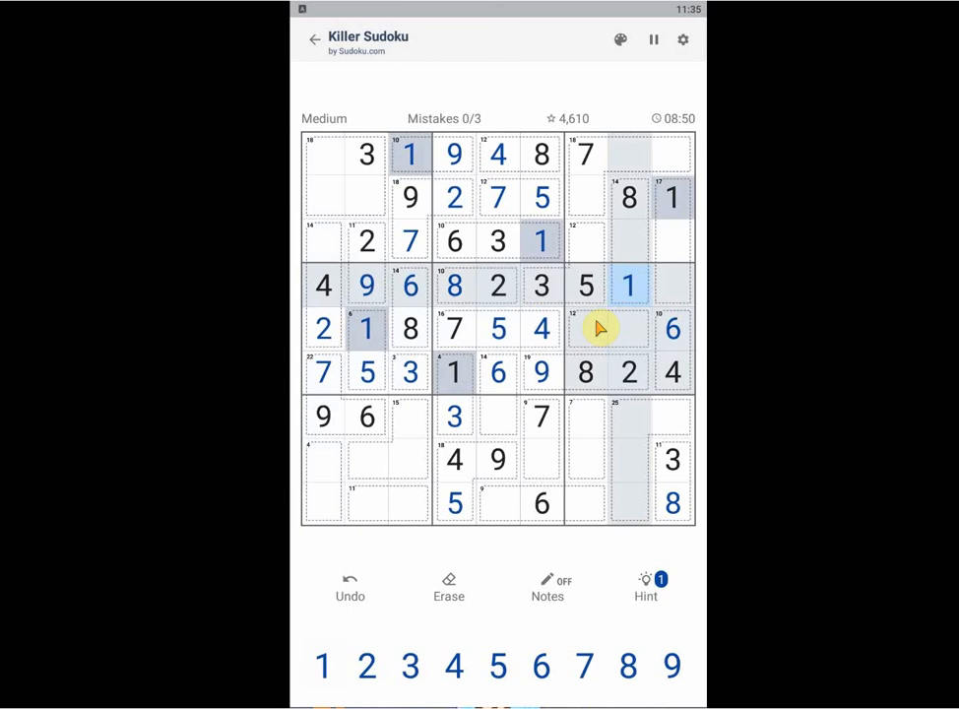
mouse_move(681, 298)
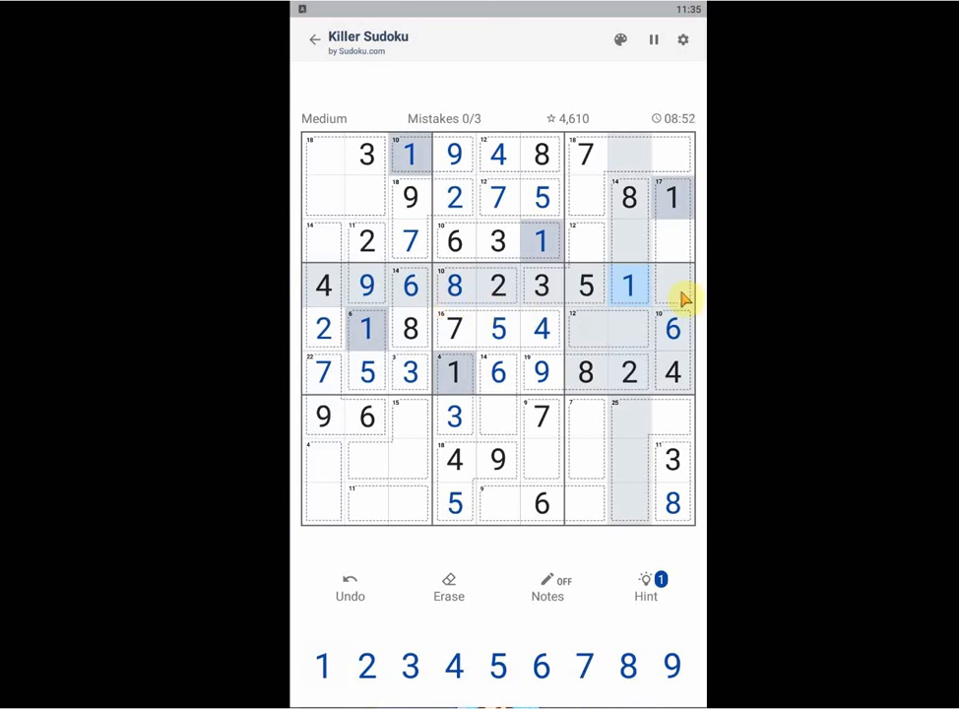
left_click(583, 666)
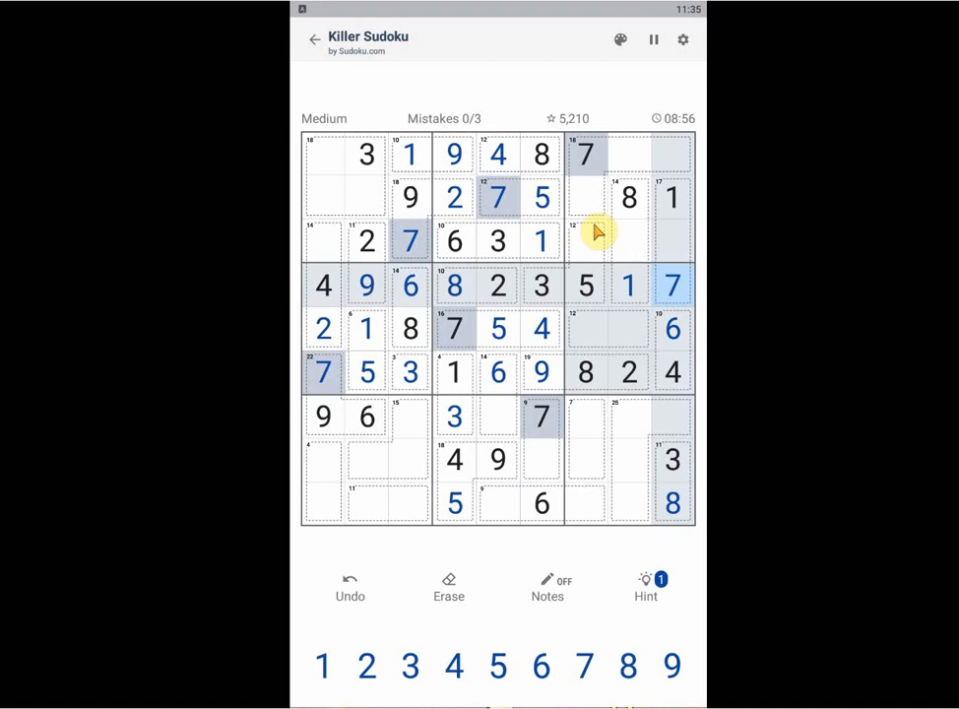
mouse_move(589, 256)
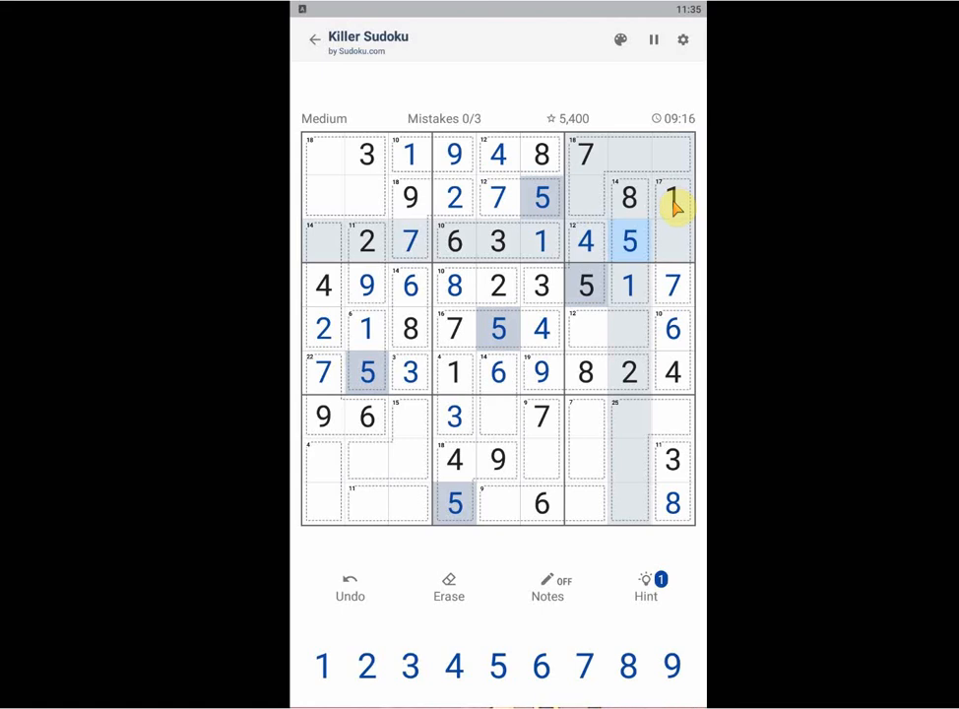
mouse_move(680, 246)
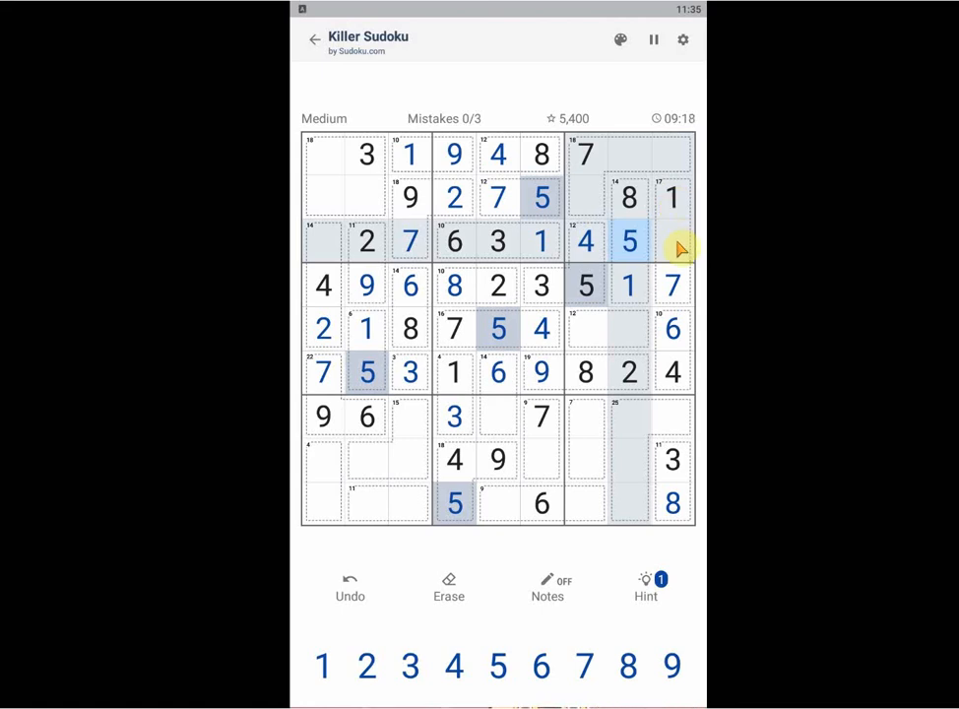
Step: Fill the end of row 3 so rows 3 and 4 are complete with 7, 4, 5, 9 and 8 added
left_click(674, 240)
type("9")
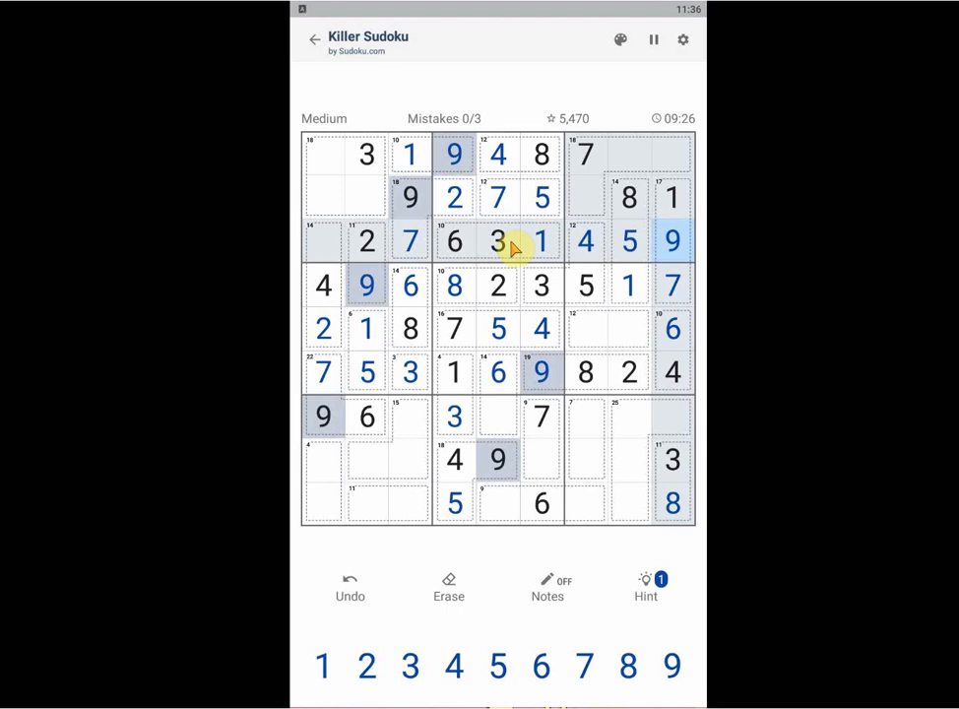
mouse_move(320, 258)
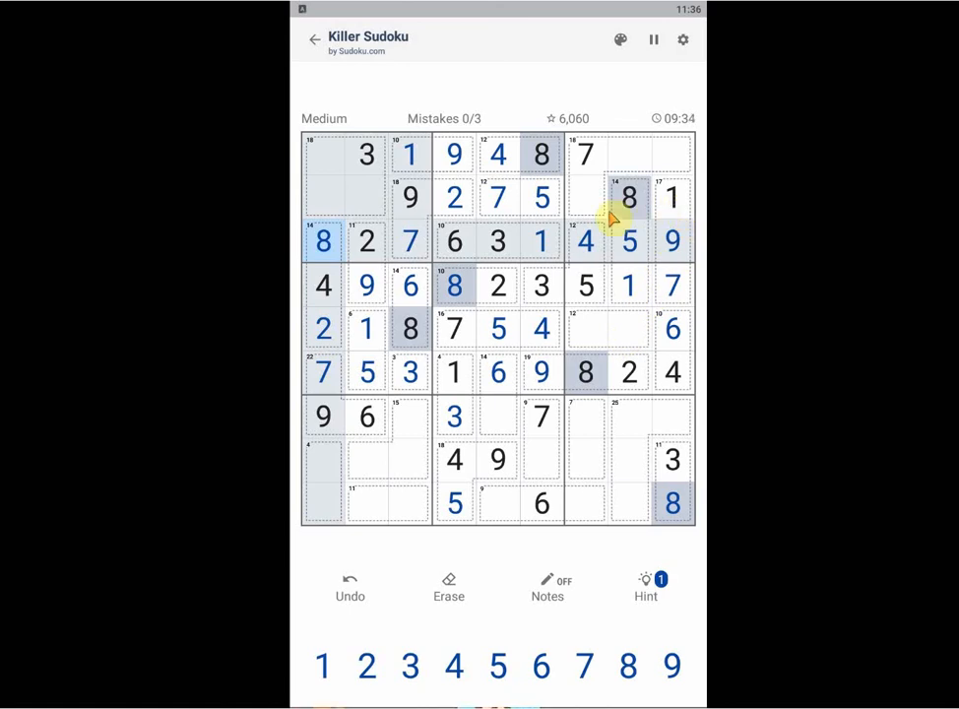
mouse_move(587, 201)
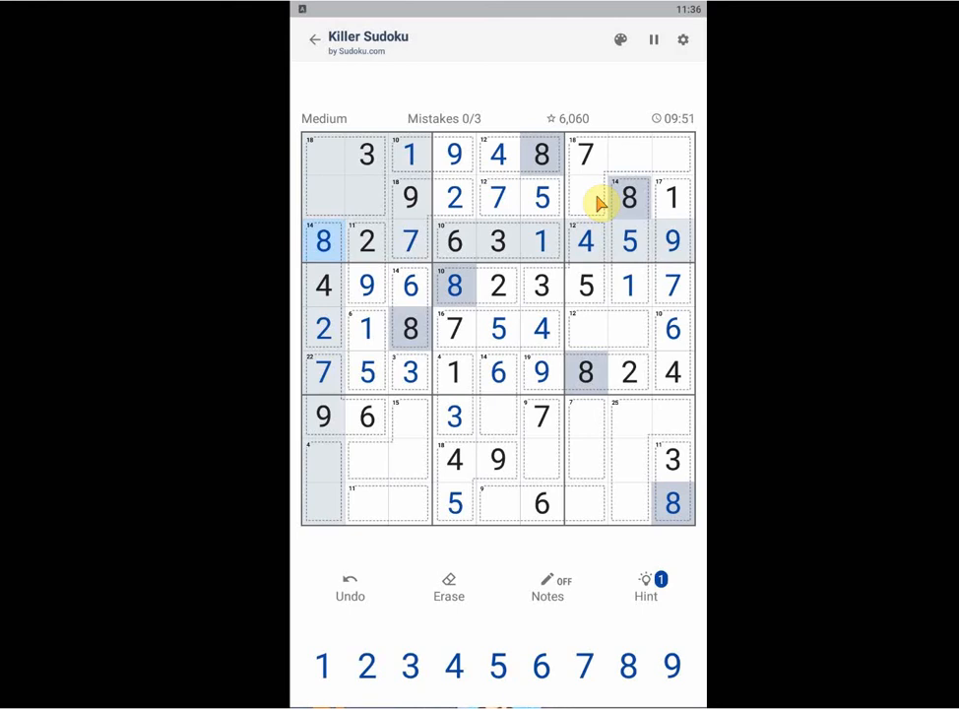
Step: Pencil candidates 2 and 3 into the empty row 9 cells of columns 2 and 3
left_click(547, 587)
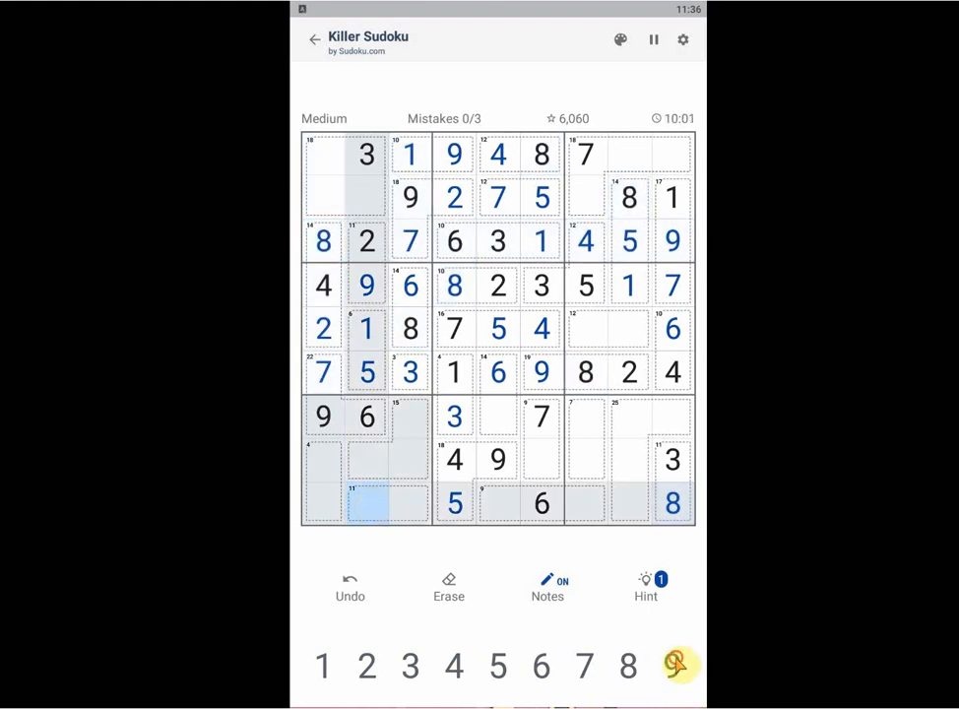
left_click(366, 666)
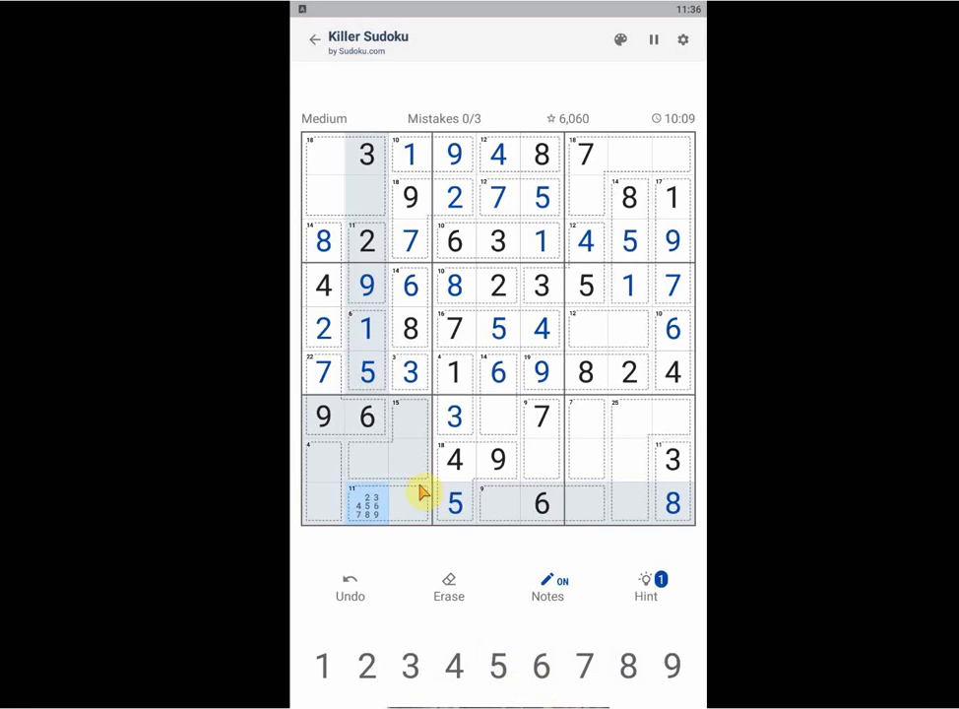
left_click(366, 666)
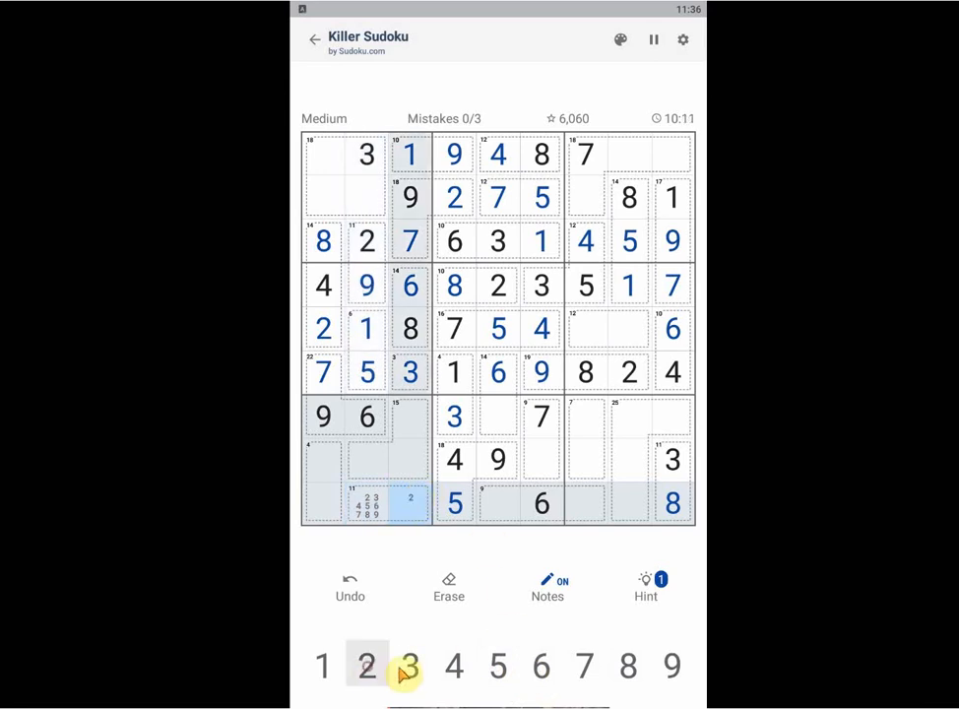
left_click(409, 666)
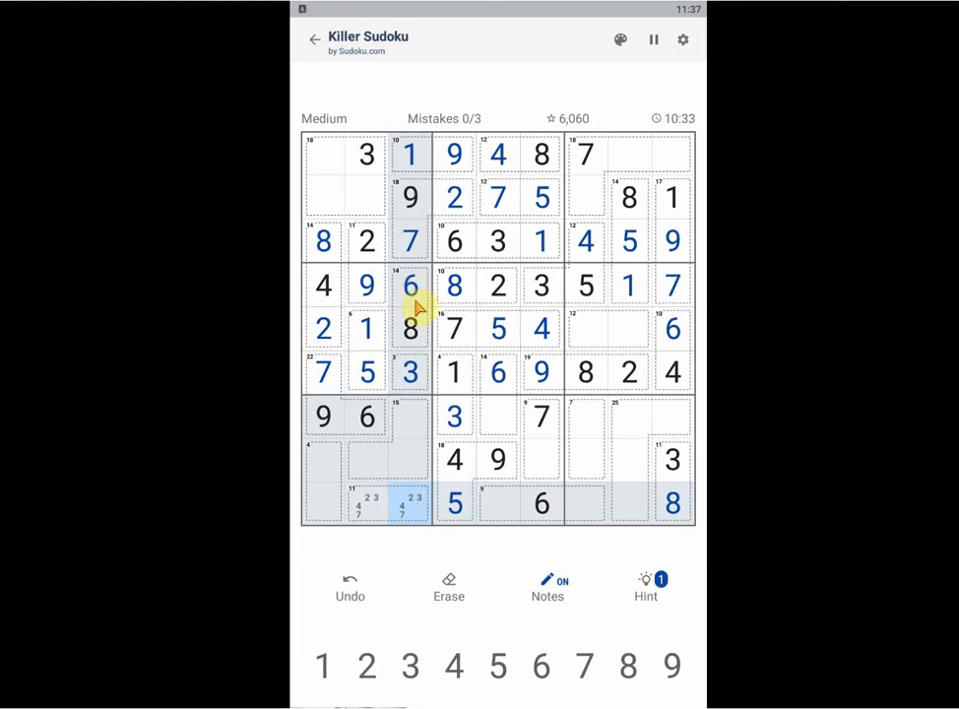
left_click(410, 327)
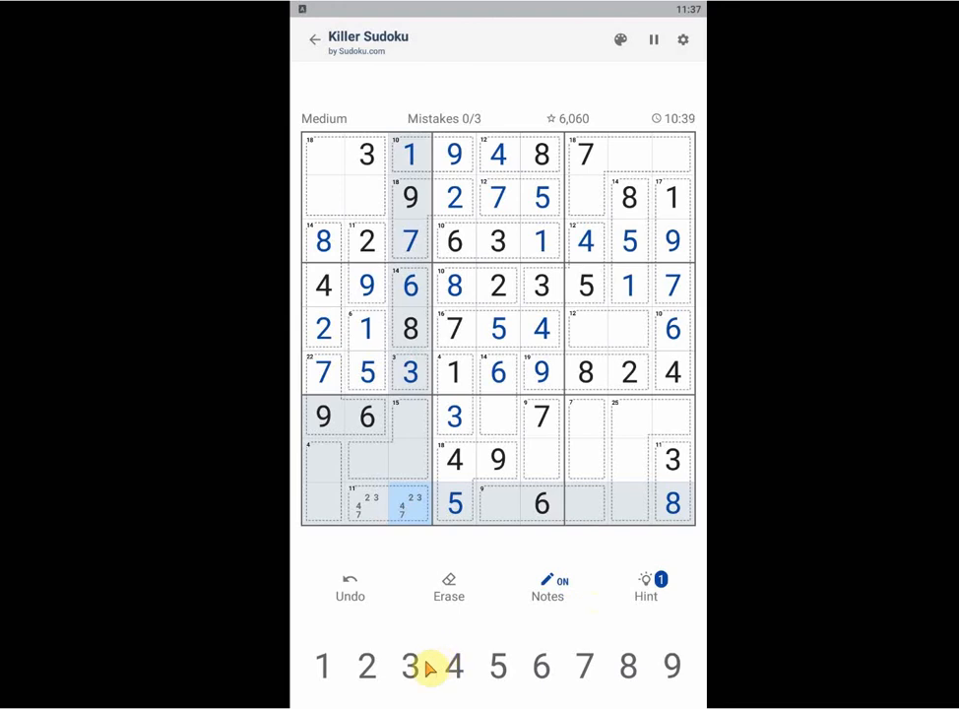
left_click(366, 504)
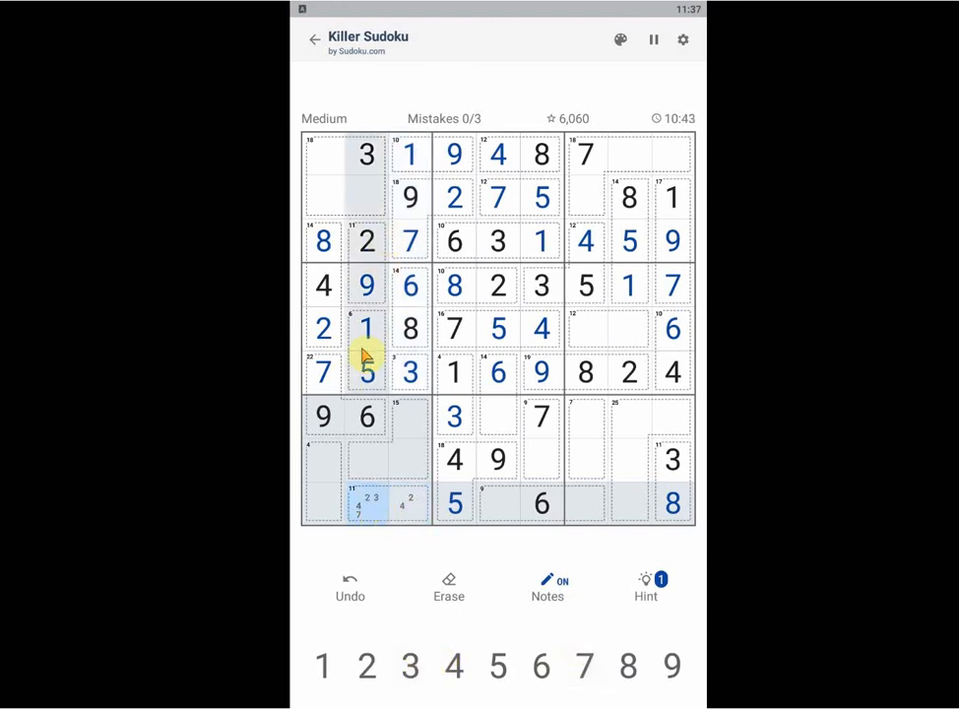
Step: Trim the candidates in row 9, column 2 and switch Notes mode off
left_click(540, 372)
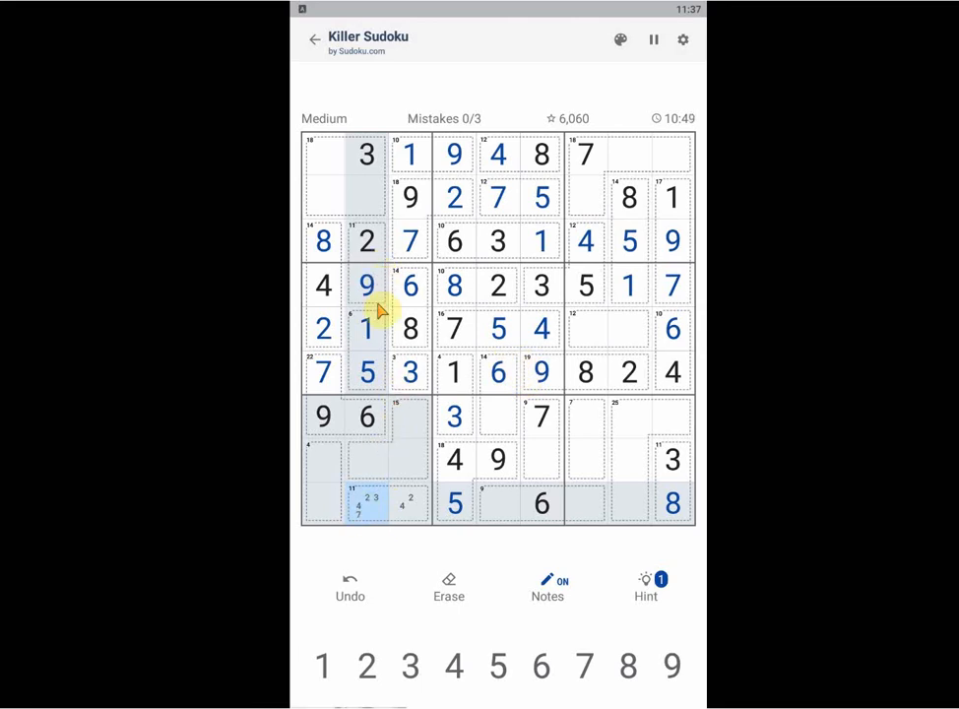
left_click(366, 241)
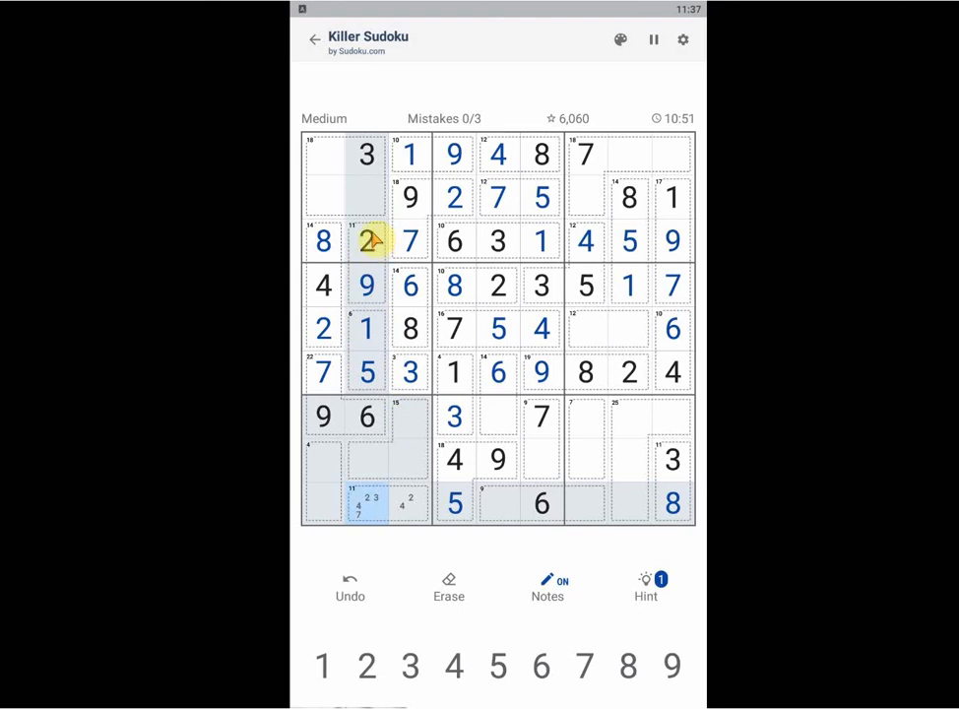
left_click(366, 502)
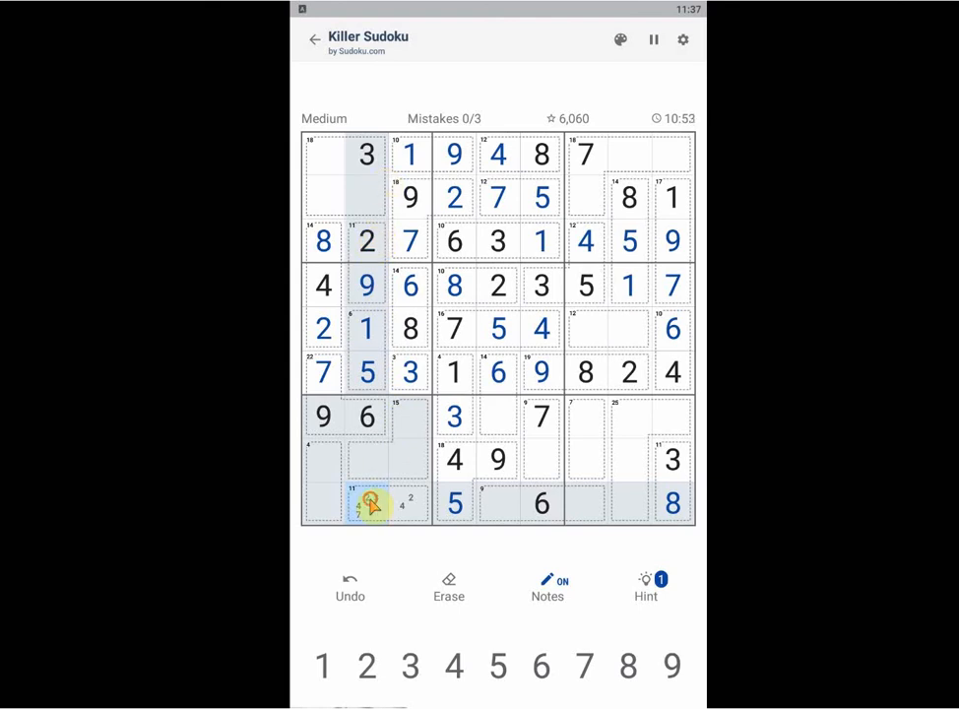
left_click(366, 665)
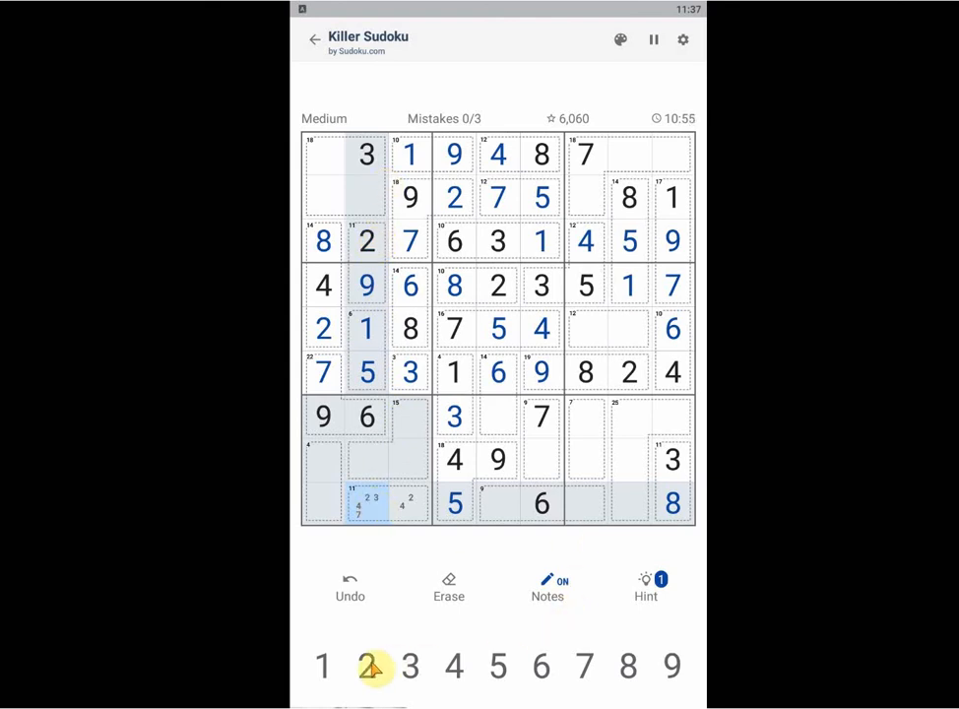
left_click(409, 665)
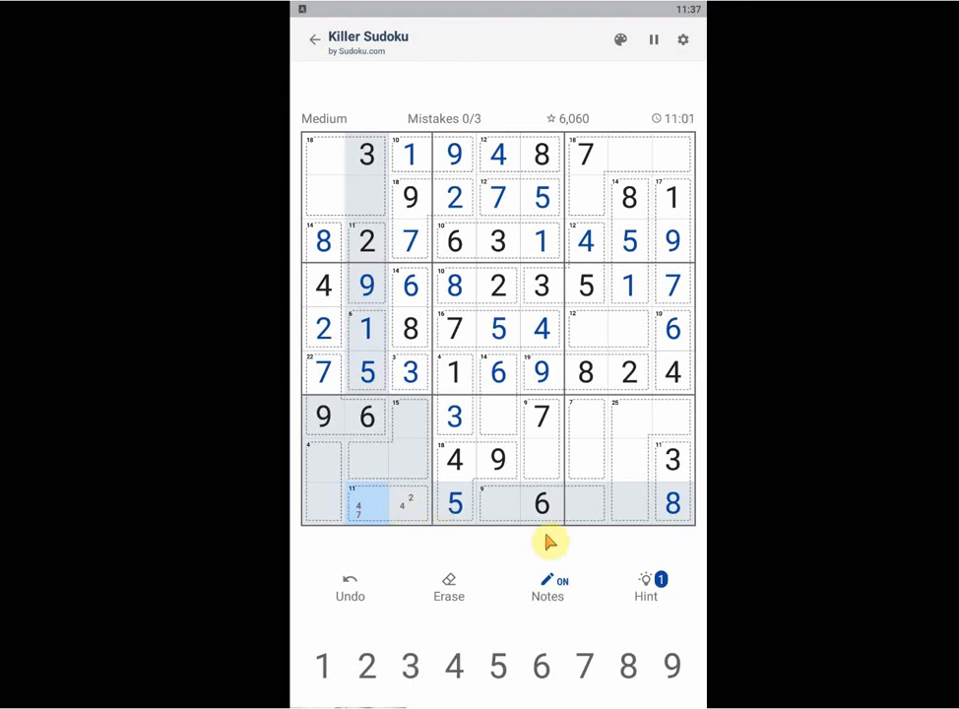
mouse_move(569, 602)
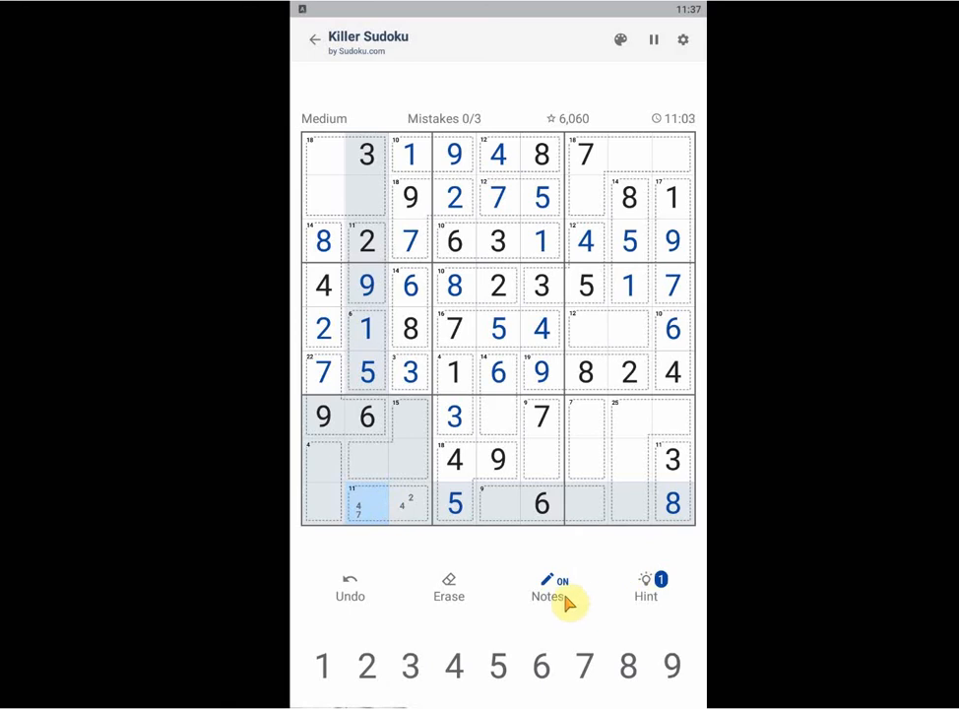
left_click(547, 587)
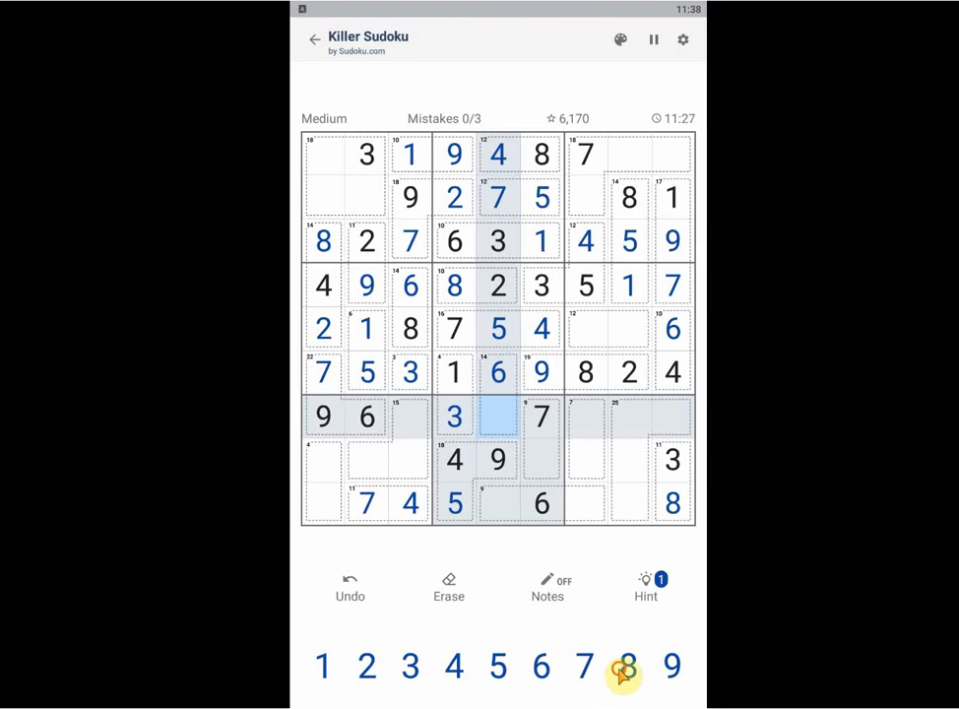
Step: Place 8 in row 7, column 5 after 7 and 4 fill row 9, columns 2 and 3
left_click(628, 666)
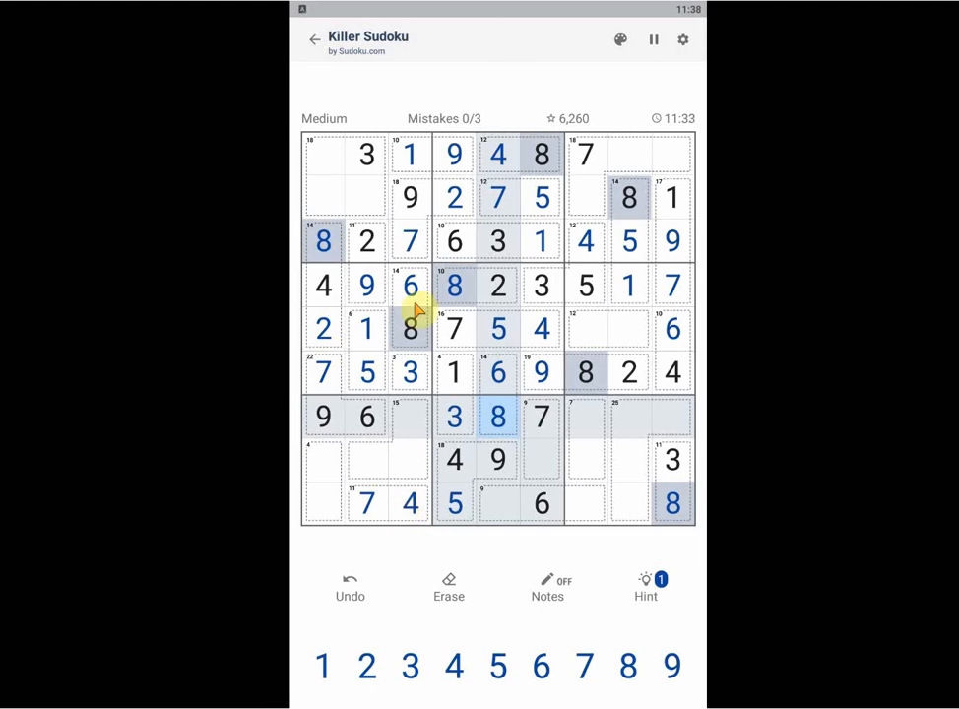
left_click(409, 370)
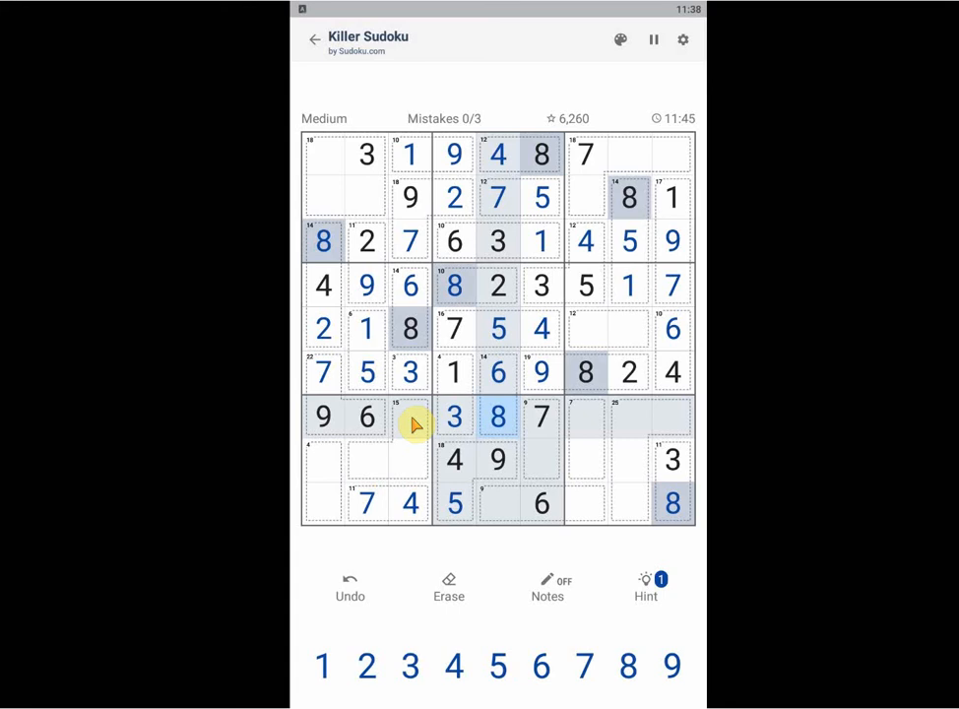
mouse_move(372, 430)
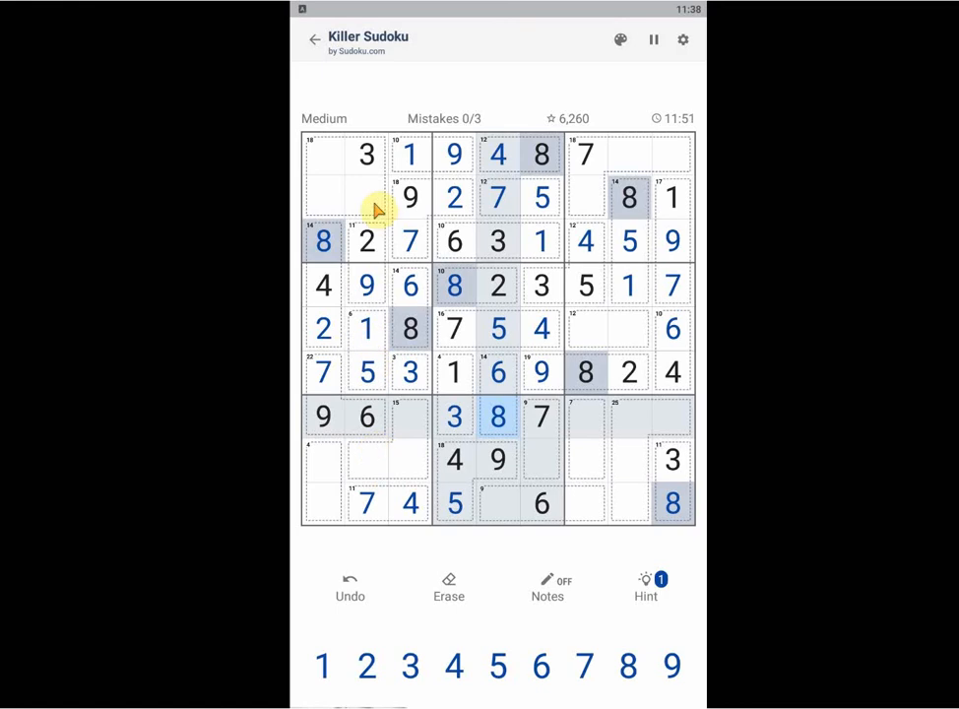
Step: Place 8 in row 8, column 2, 4 in row 2, column 2 and 5 in the top-left cell
left_click(367, 461)
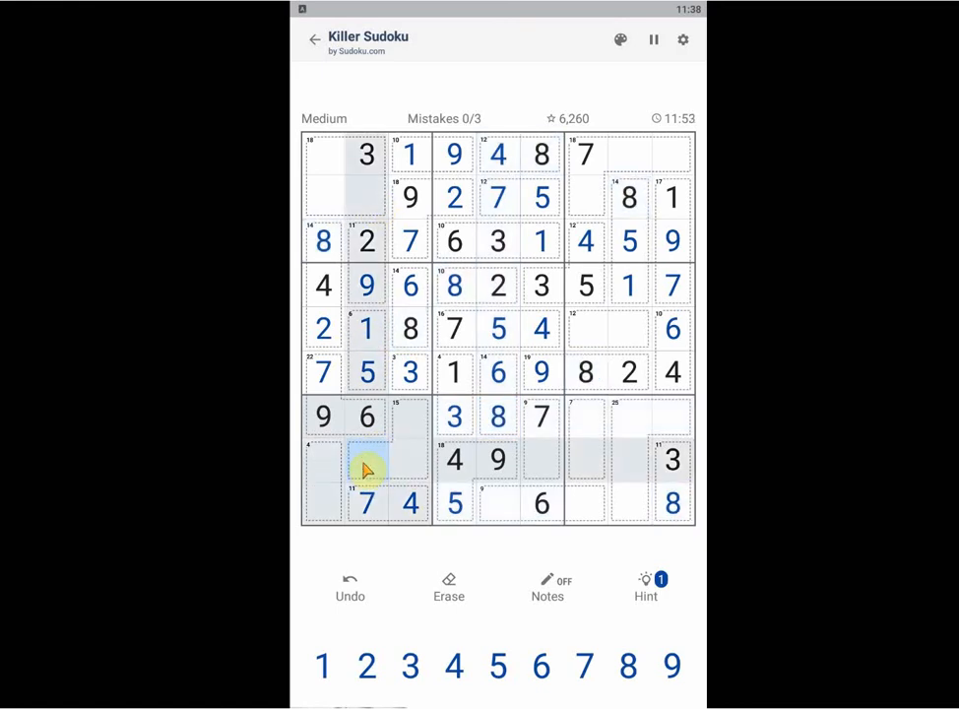
left_click(628, 666)
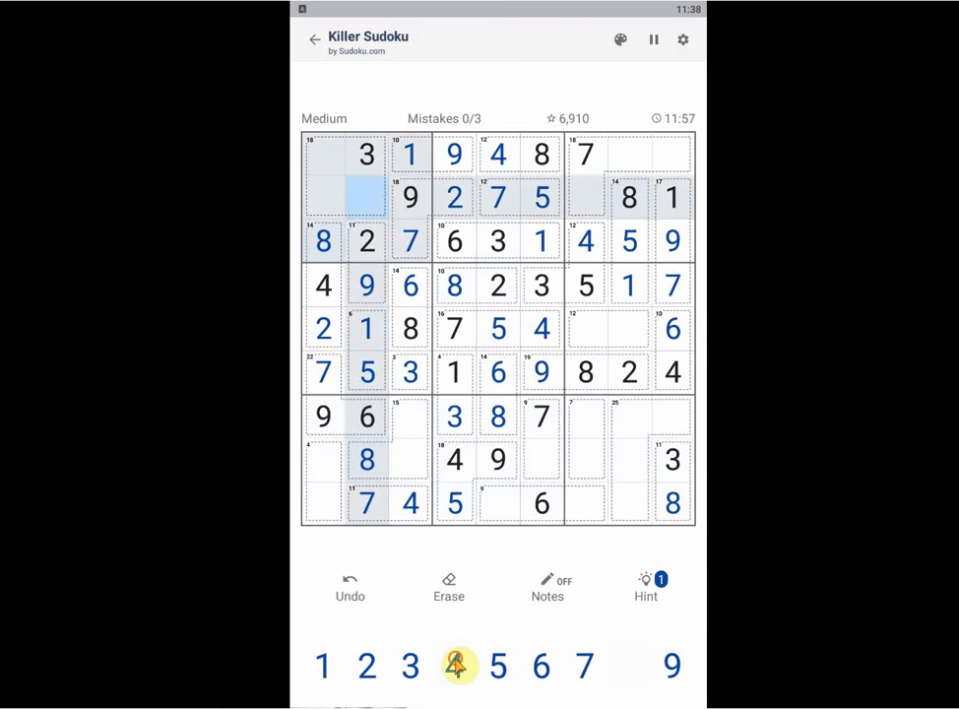
left_click(453, 666)
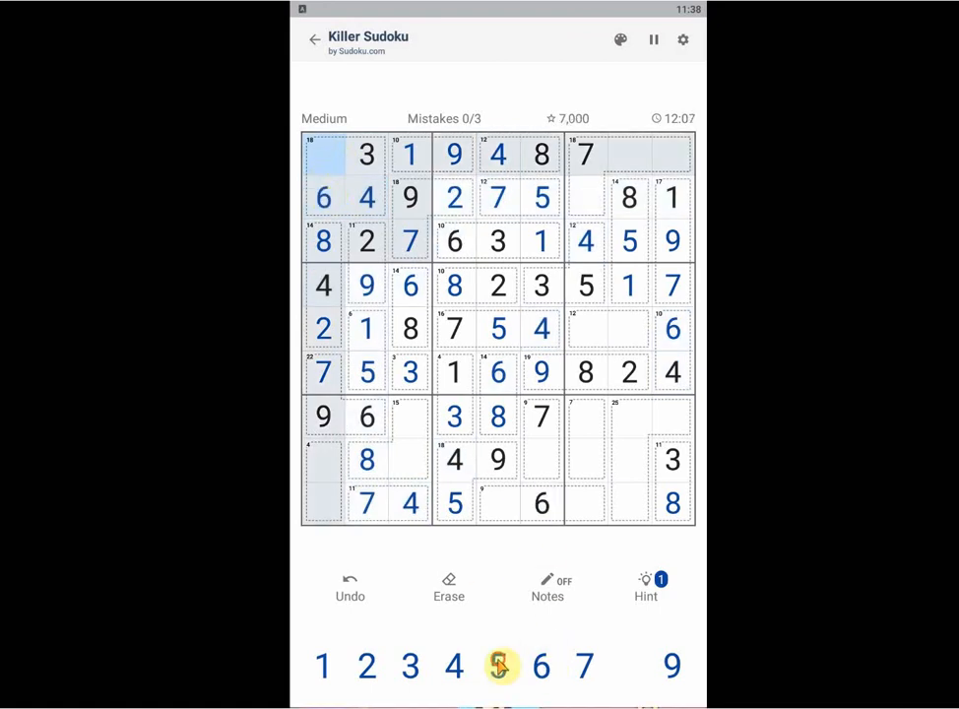
left_click(497, 665)
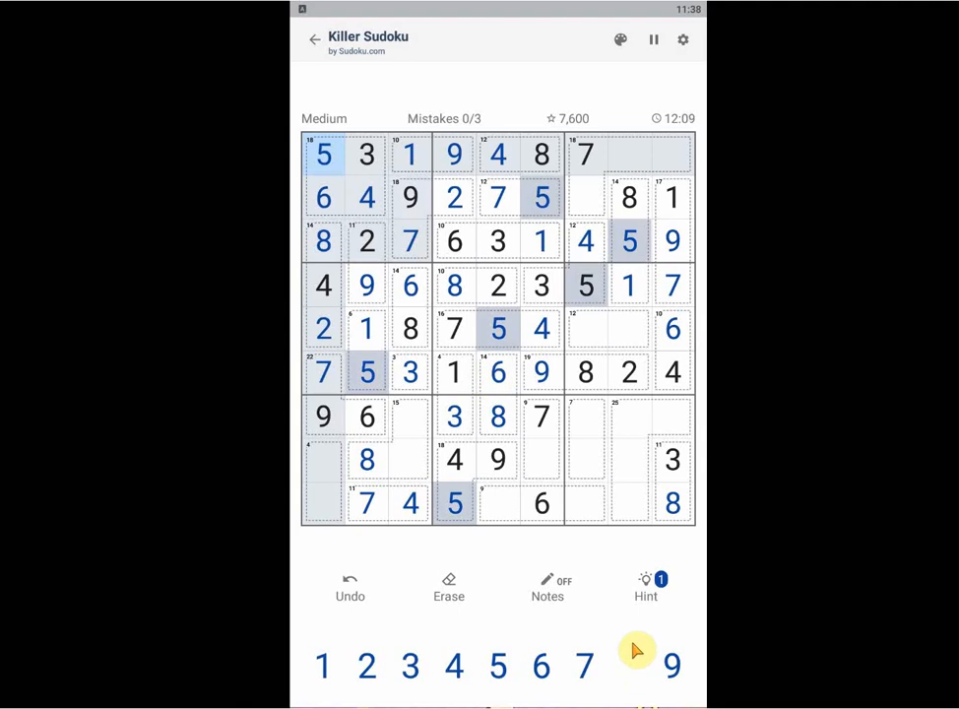
mouse_move(618, 658)
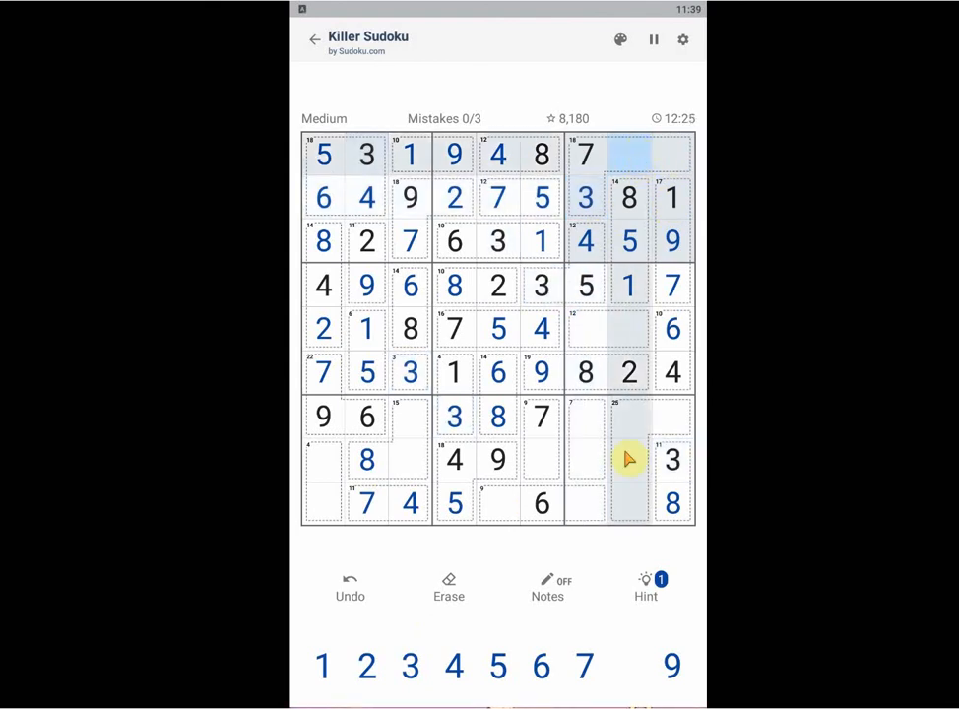
Step: Place the remaining 1s, 2s and 6s, completing row 1 and filling row 7, column 7 and cells in rows 7-9
left_click(630, 154)
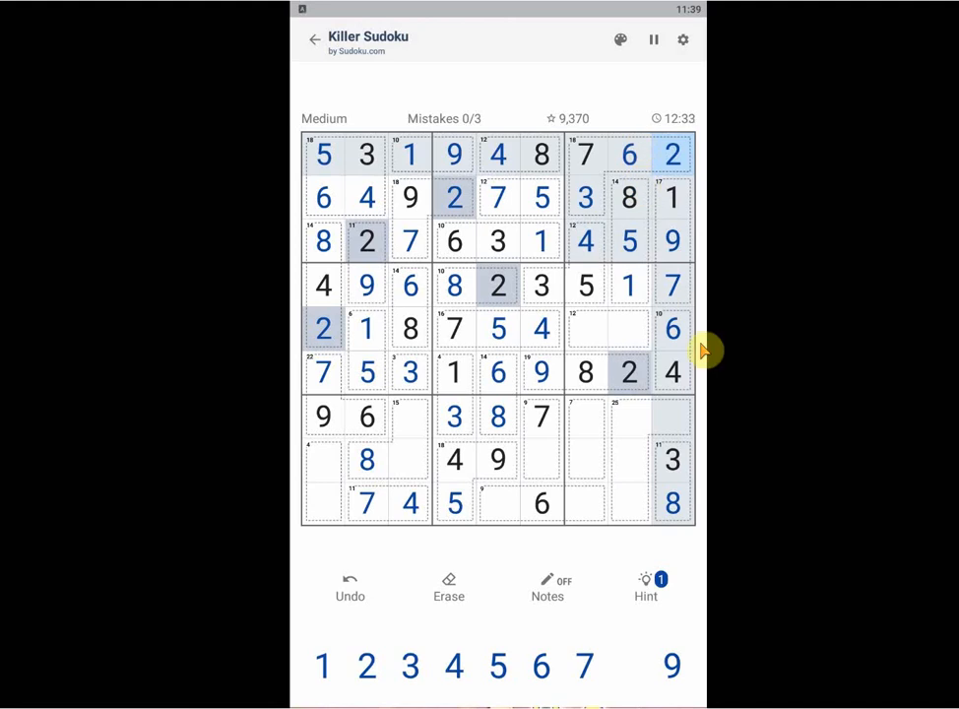
mouse_move(689, 346)
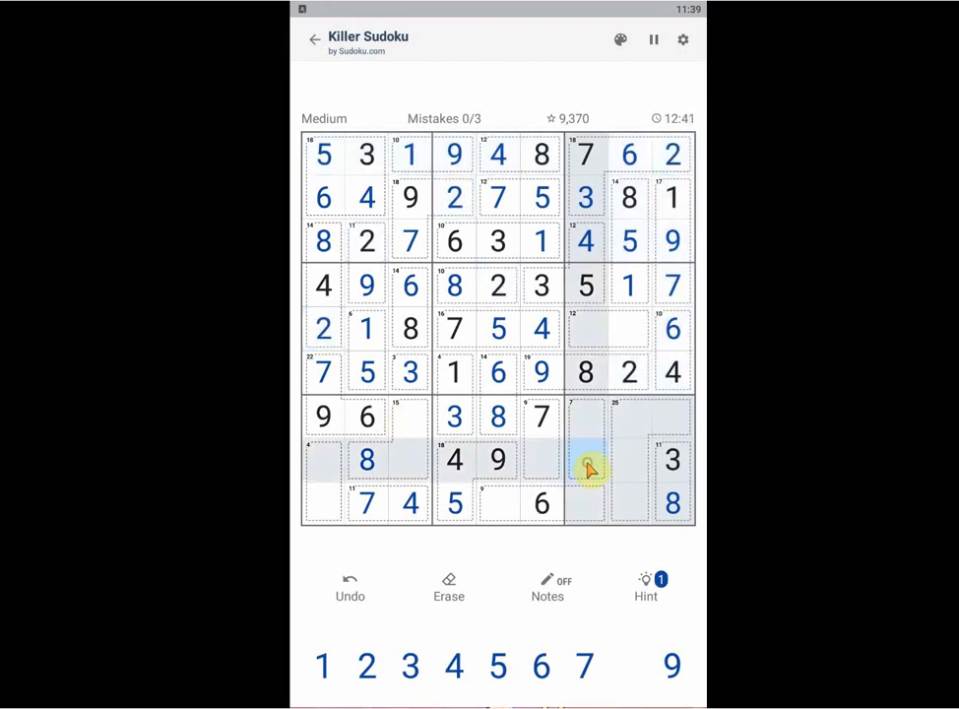
left_click(585, 461)
type("6")
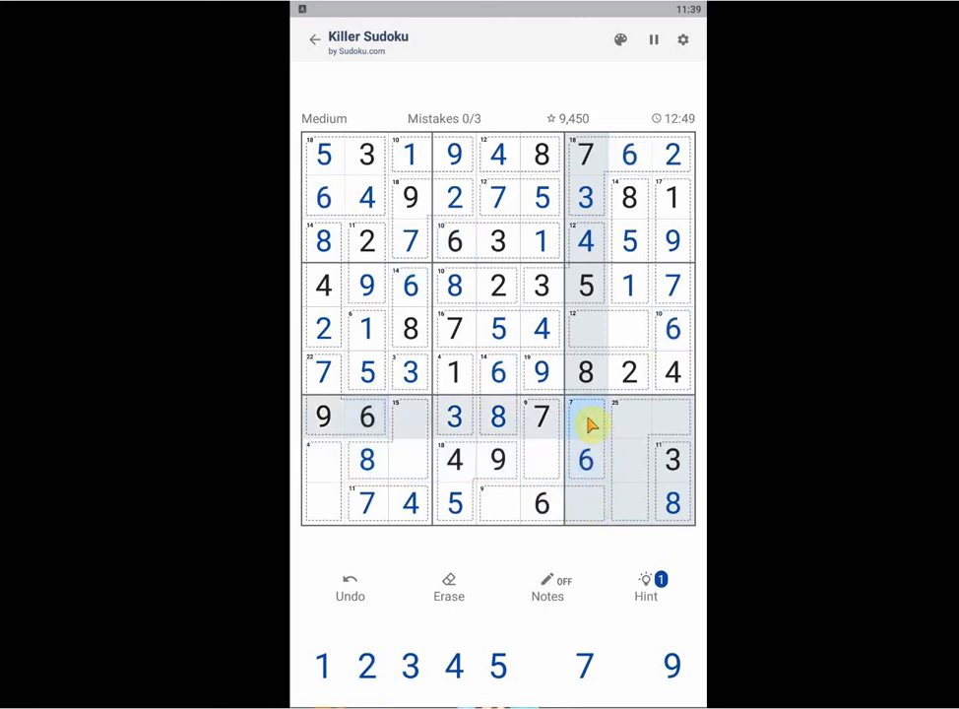
left_click(323, 665)
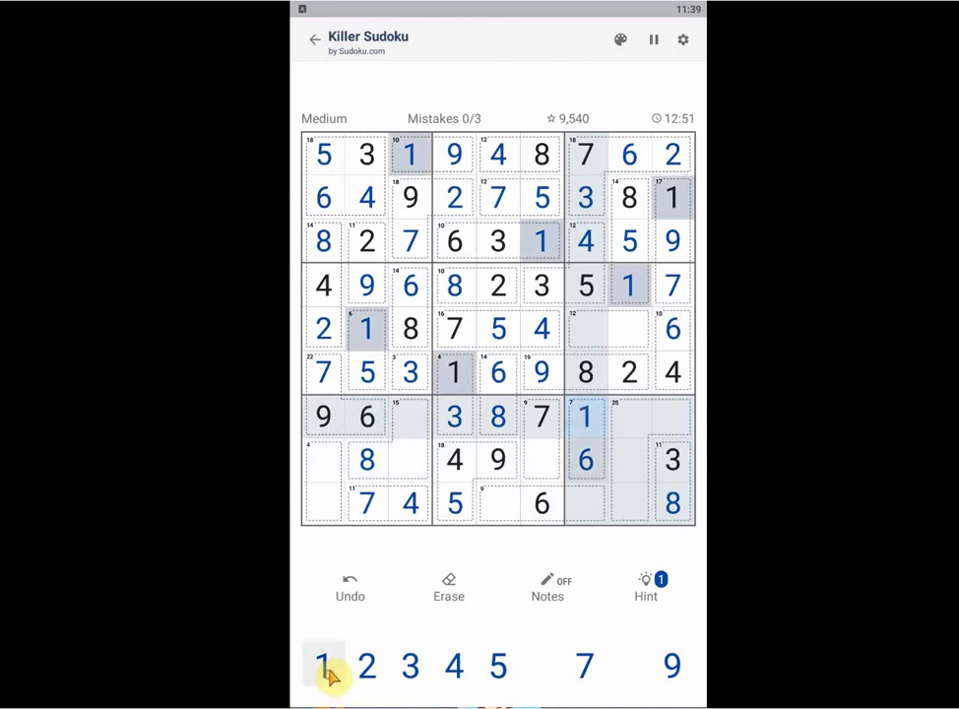
left_click(583, 461)
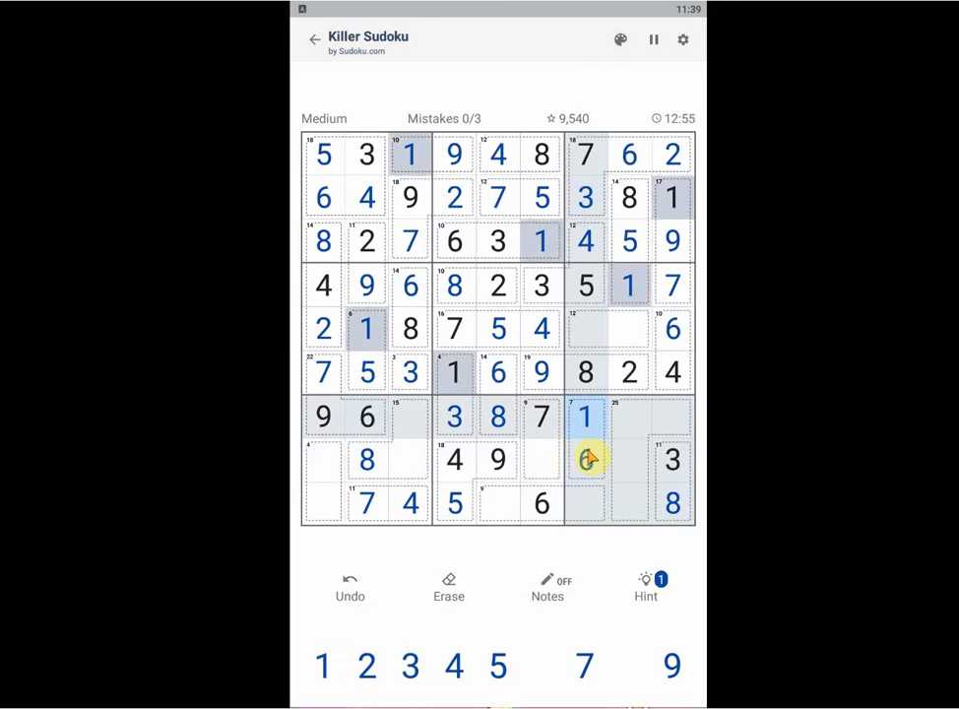
left_click(585, 461)
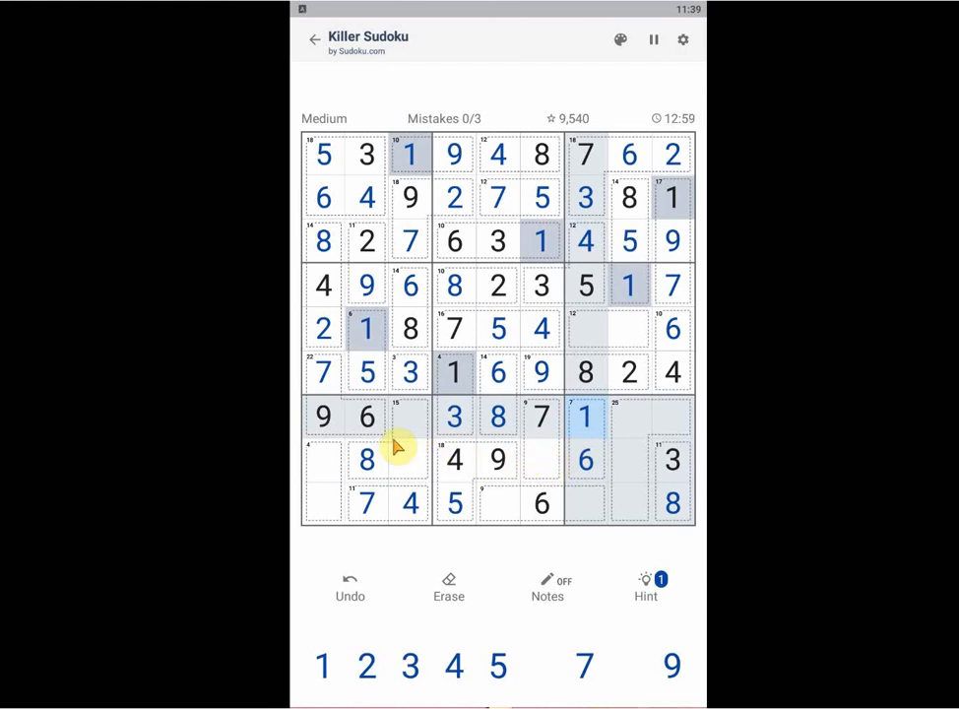
left_click(497, 504)
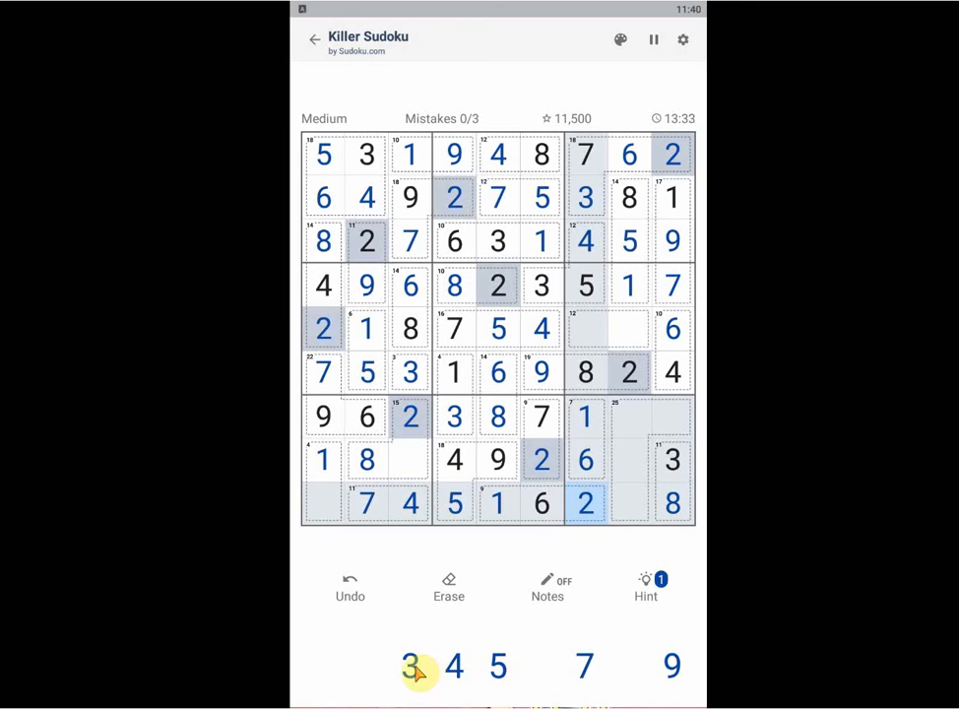
Step: Place 3 in the bottom-left corner cell after one misplaced 3 records a mistake
left_click(409, 666)
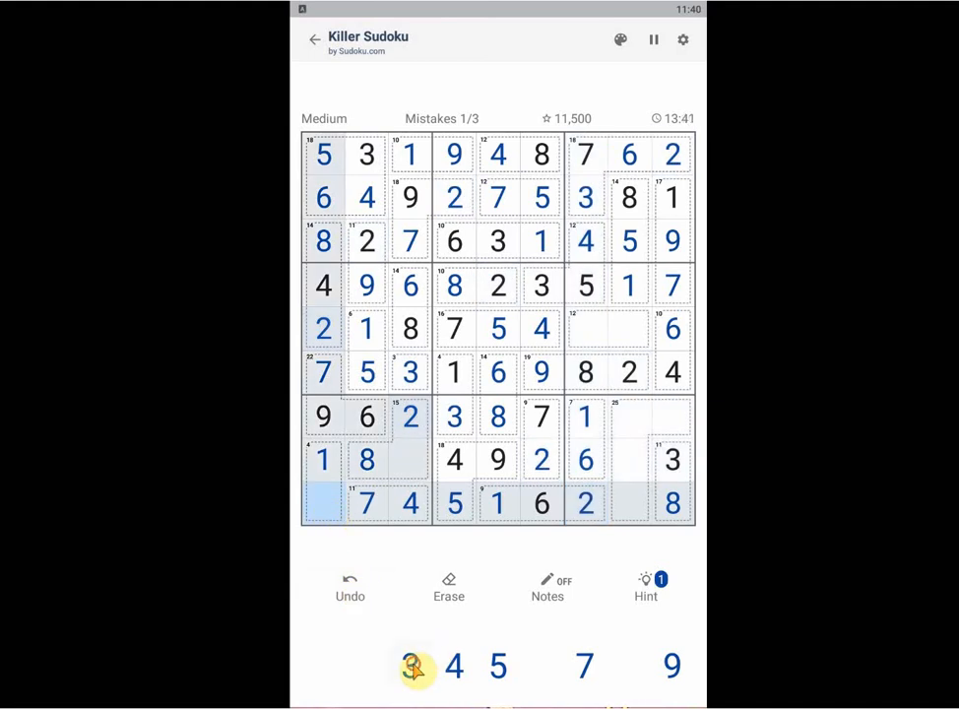
left_click(410, 665)
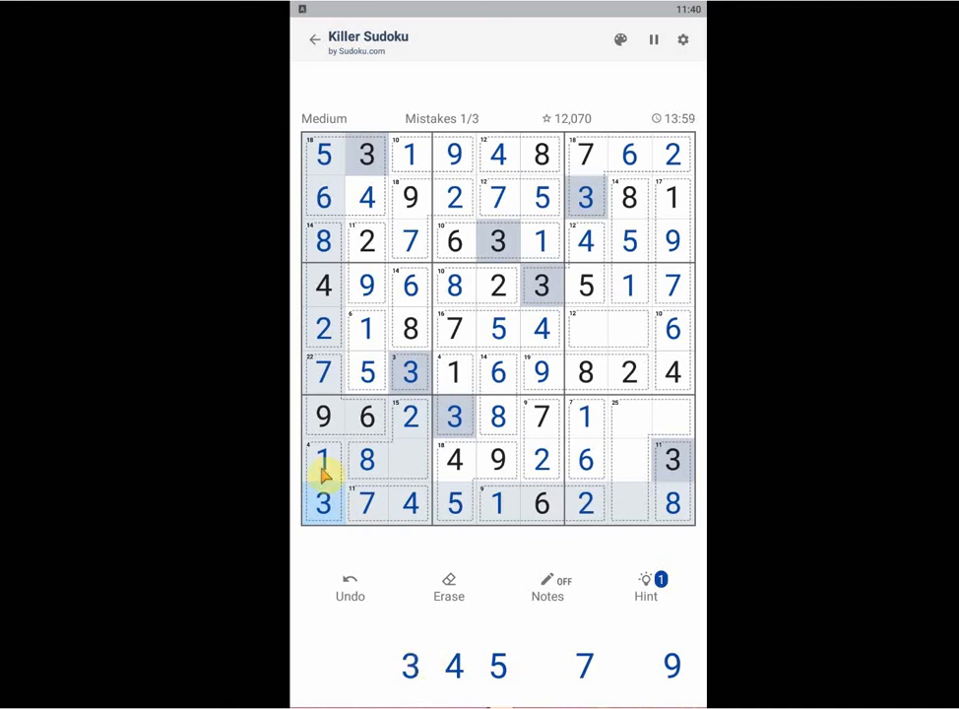
mouse_move(567, 607)
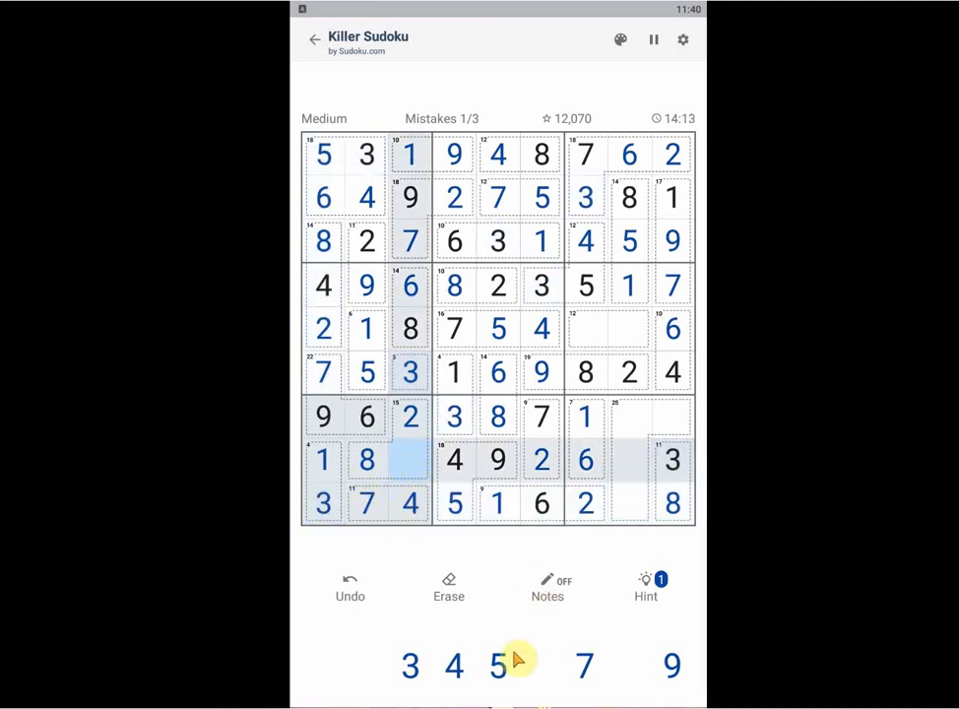
Step: Place 5 in row 8, column 3, 7 in row 8, column 8 and 4 in row 7, column 8
left_click(496, 666)
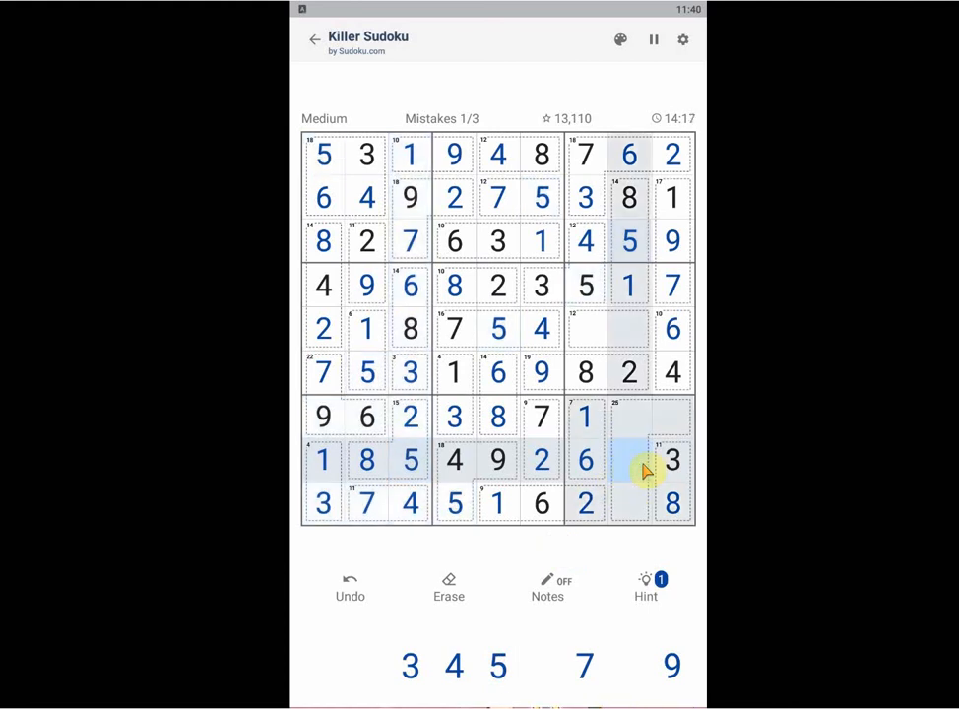
left_click(630, 461)
type("7")
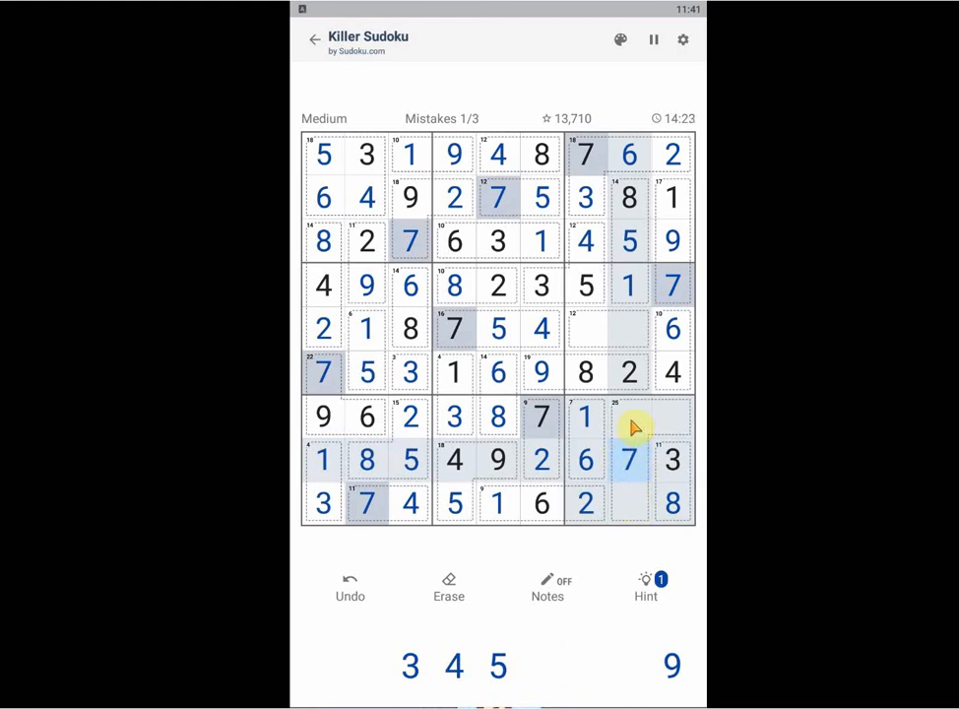
left_click(453, 666)
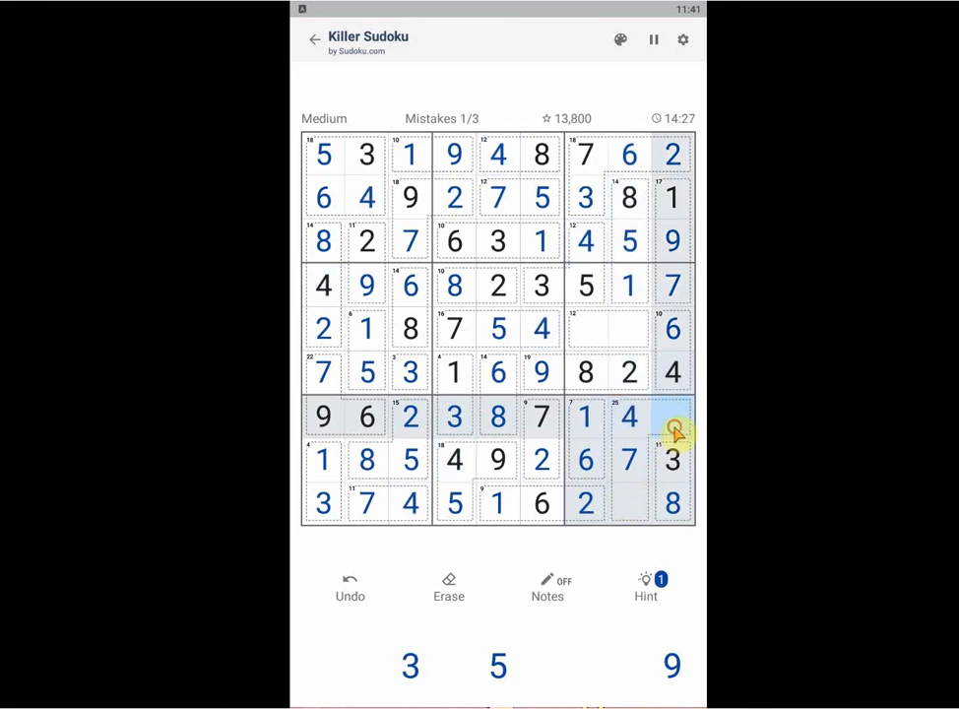
left_click(674, 416)
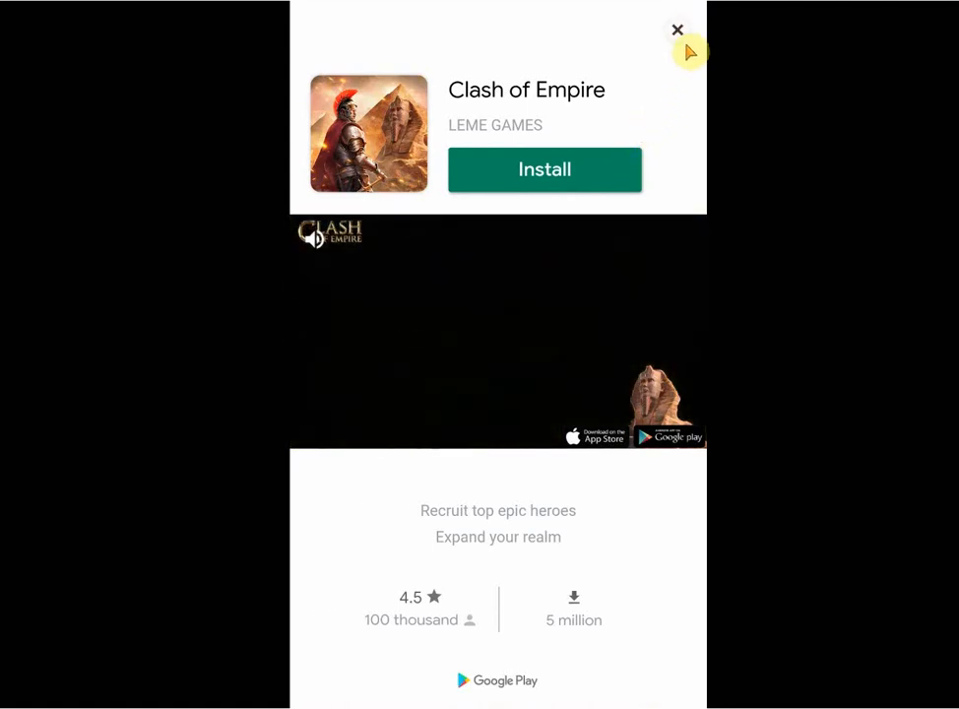
Step: Close the Clash of Empire ad to reach the 'Awesome!' screen showing score 18,200 and time 14:37
left_click(678, 29)
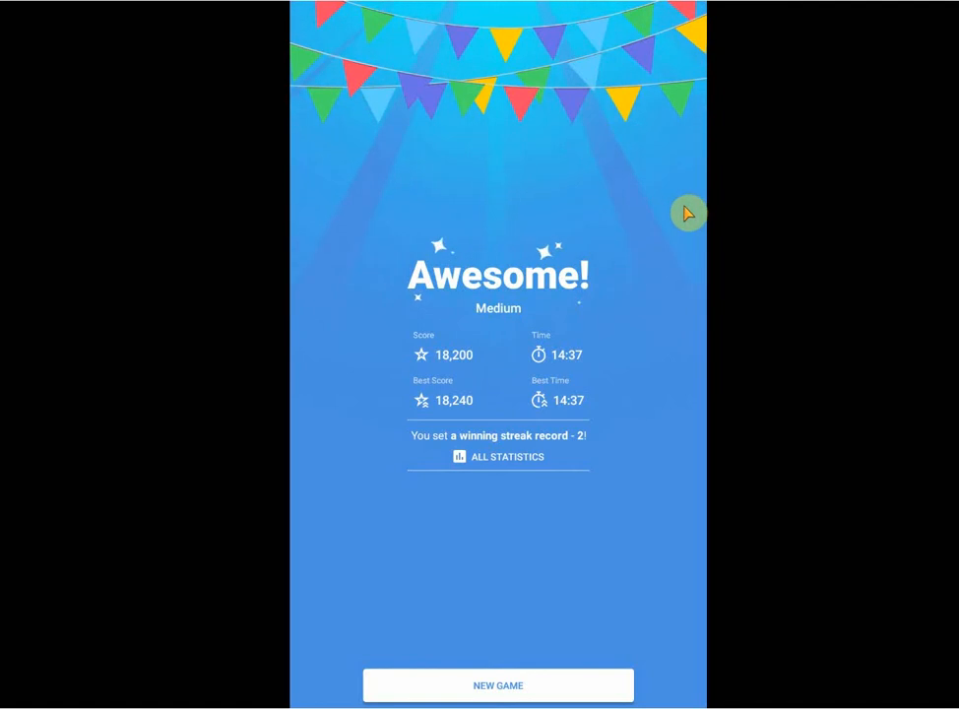
mouse_move(615, 583)
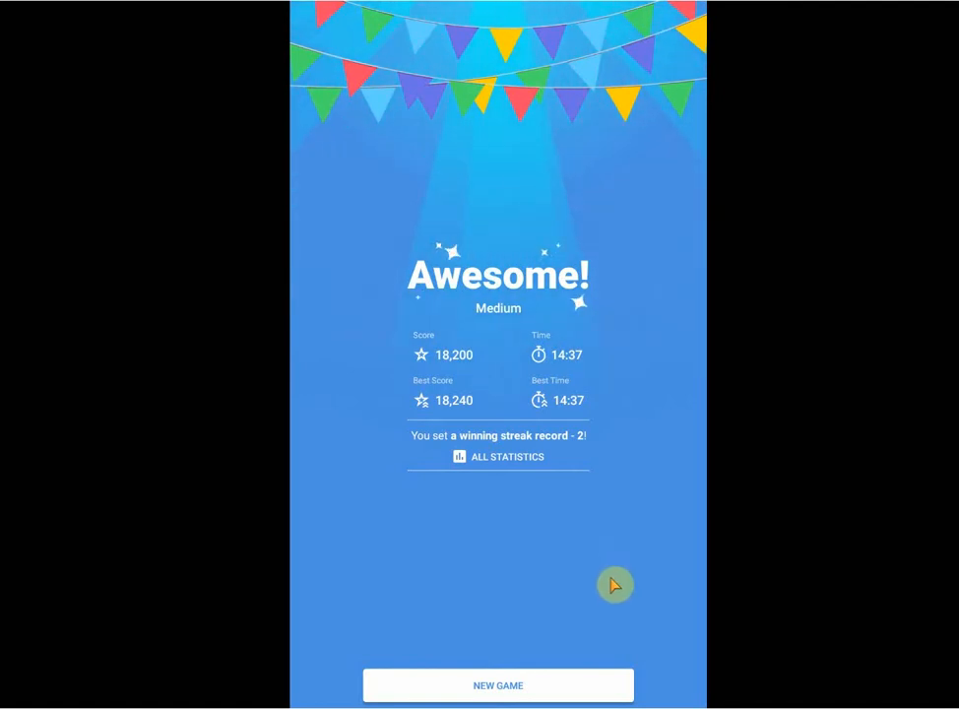
mouse_move(609, 583)
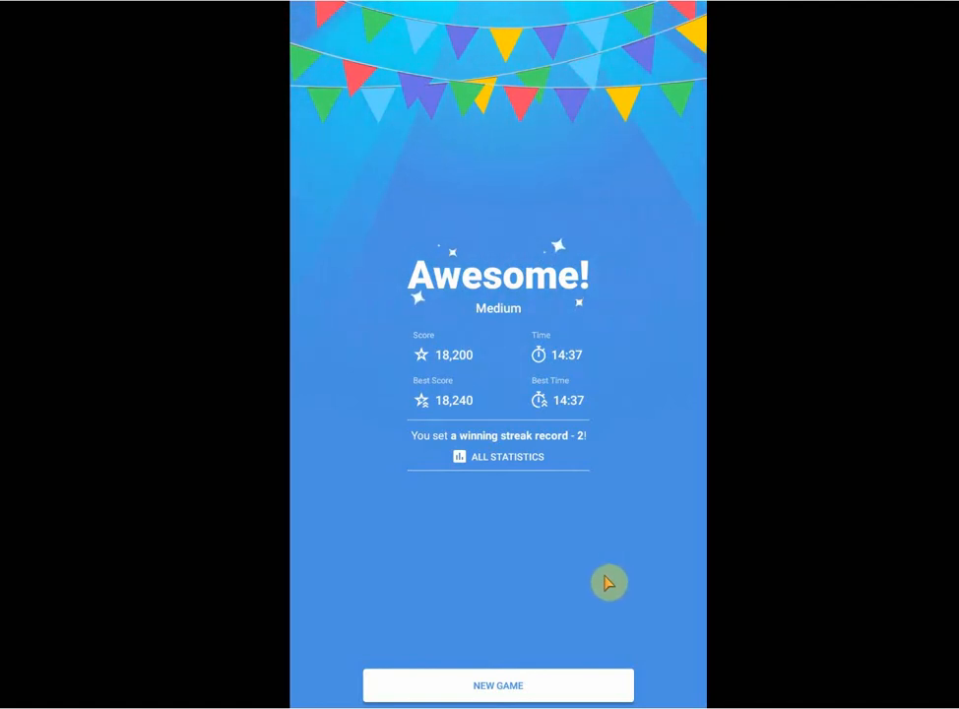